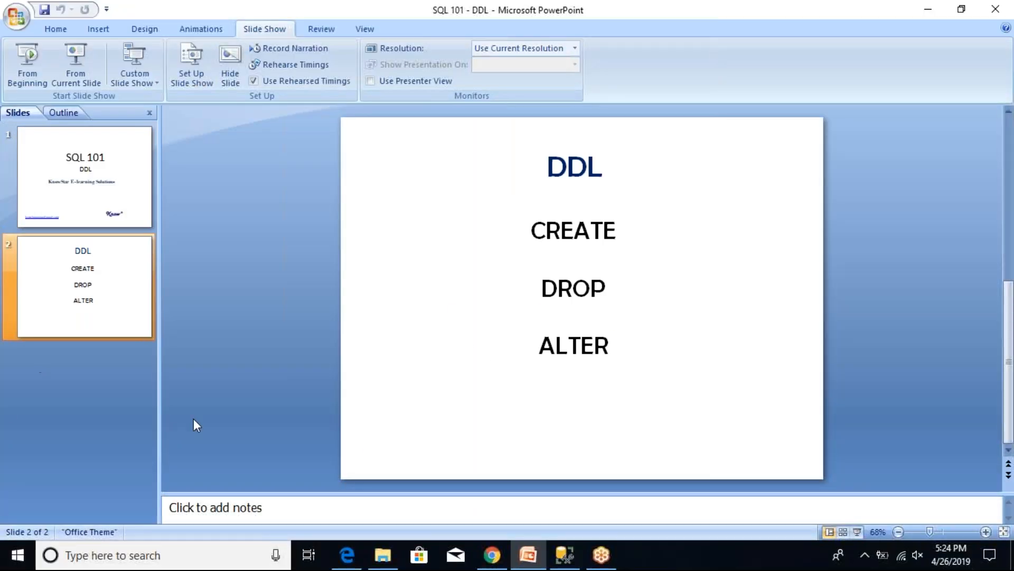
mouse_move(564, 555)
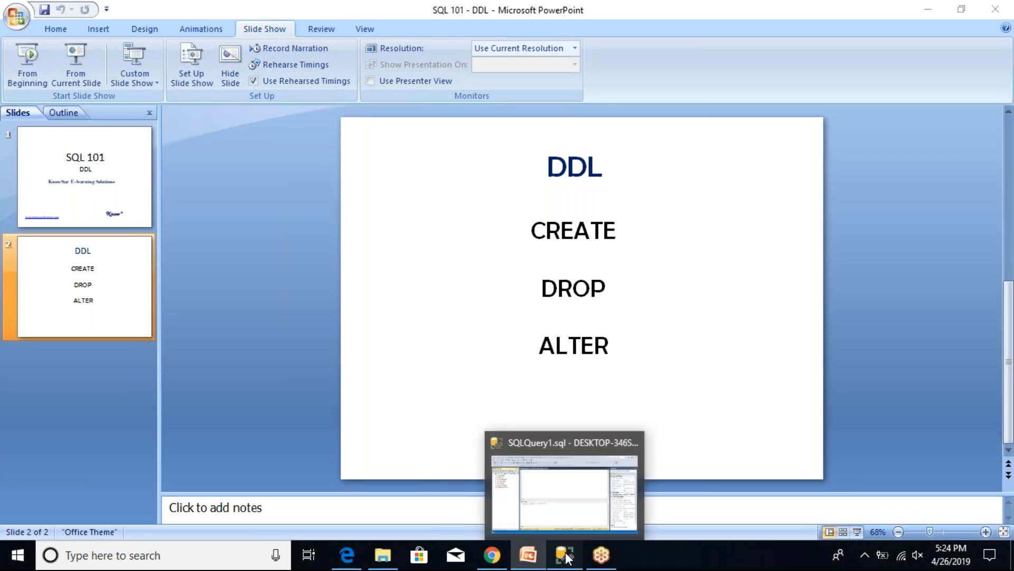
Step: Switch from PowerPoint back to the Management Studio query window
click(564, 554)
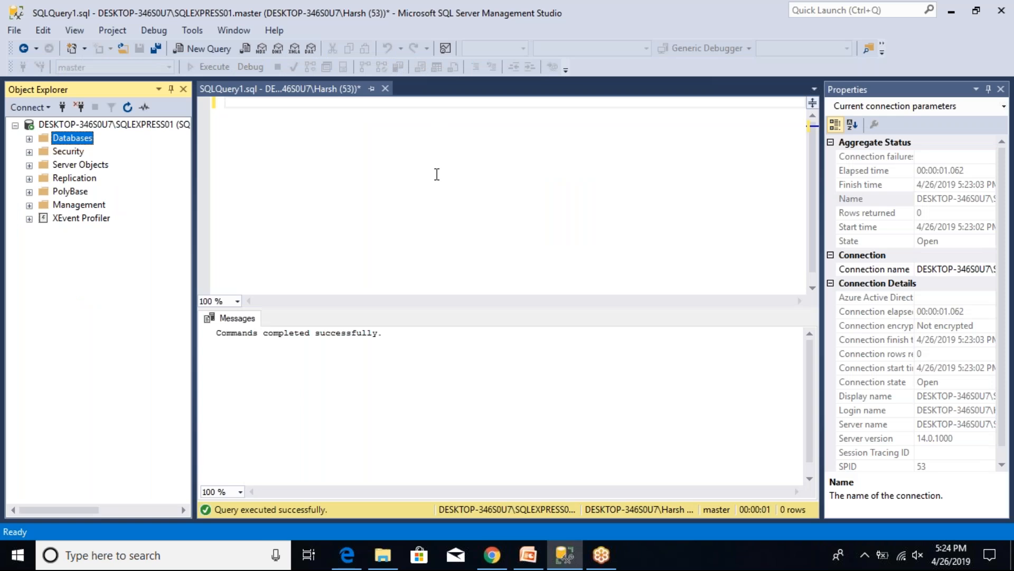
mouse_move(374, 126)
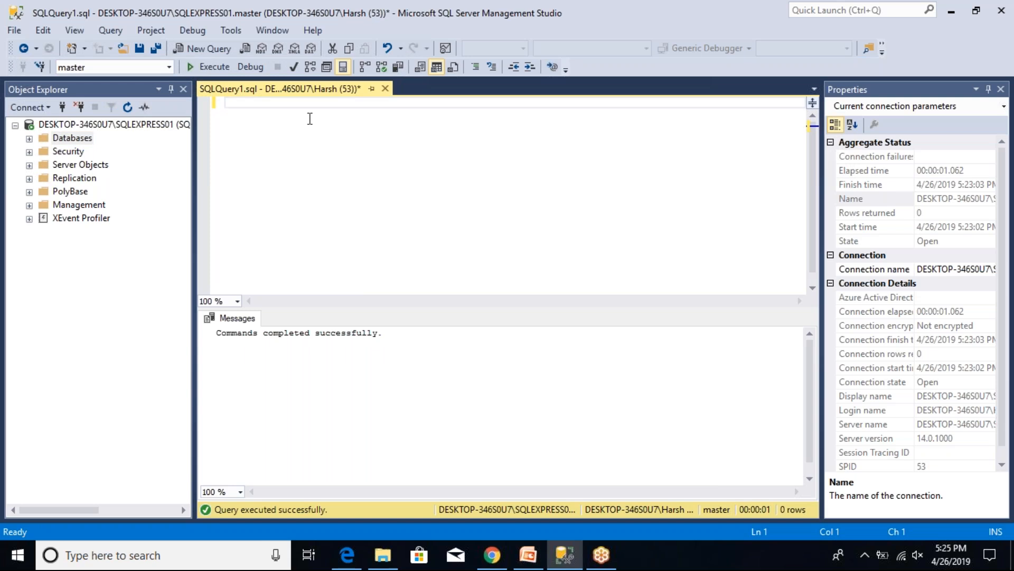
Step: Write and execute CREATE DATABASE SQL101;
text(CREATE D)
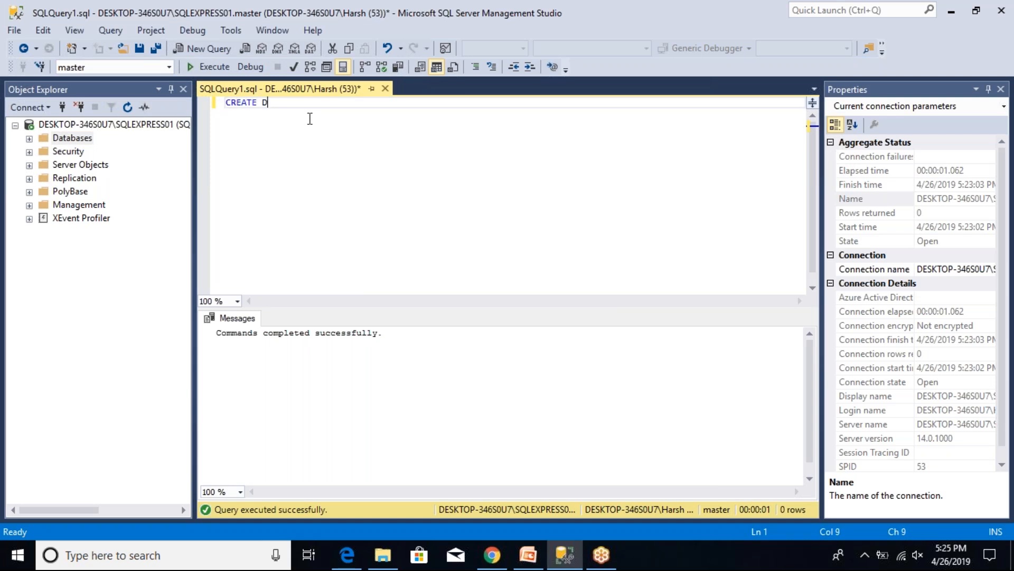
text(ATABASE)
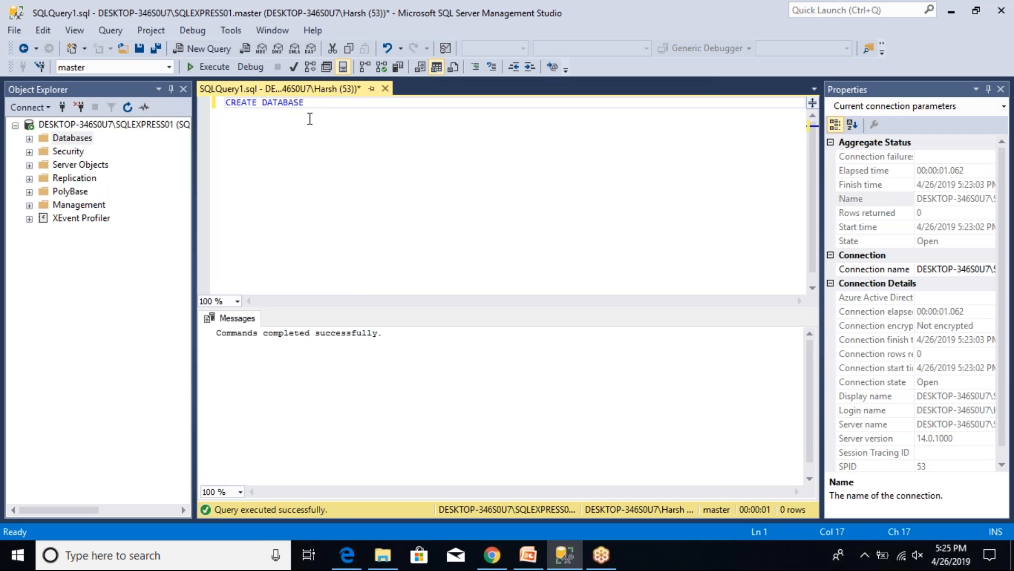
text(SQ)
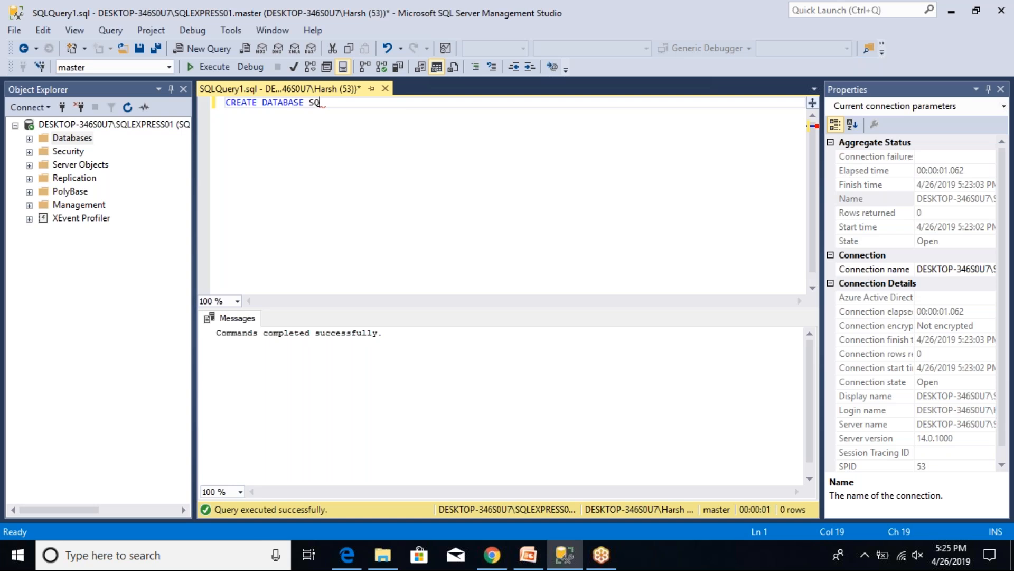
text(101)
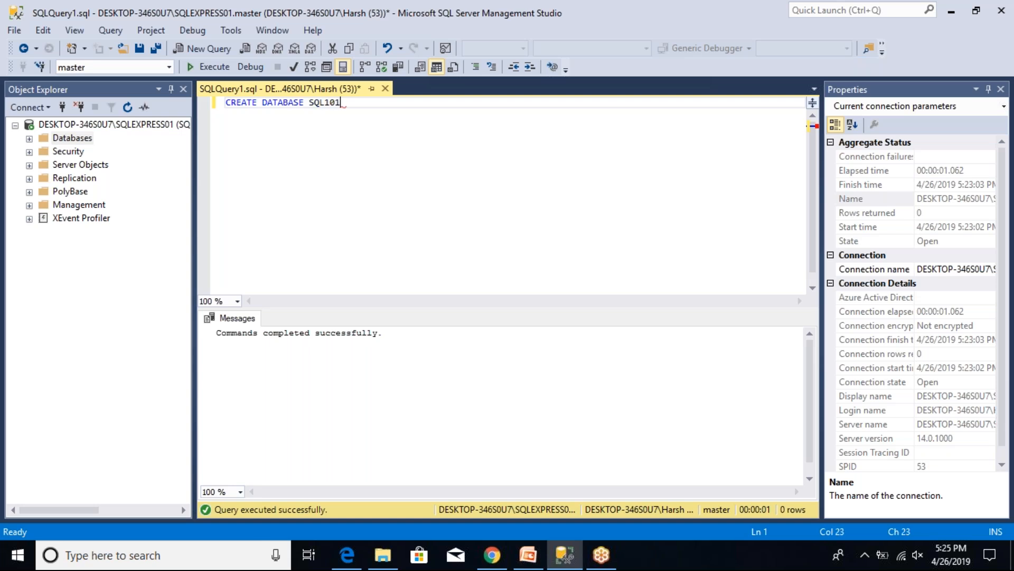
text(;)
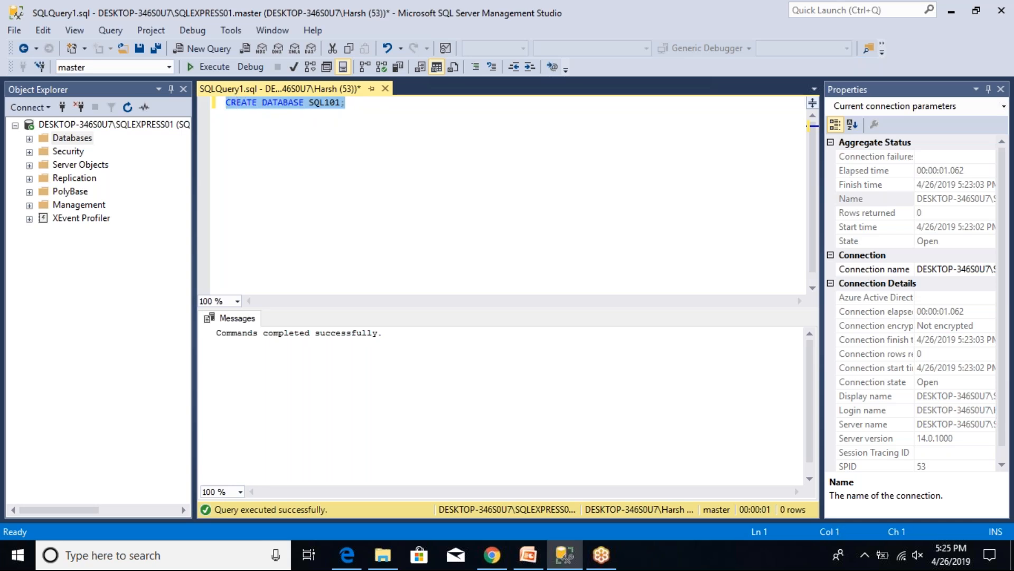
mouse_move(214, 66)
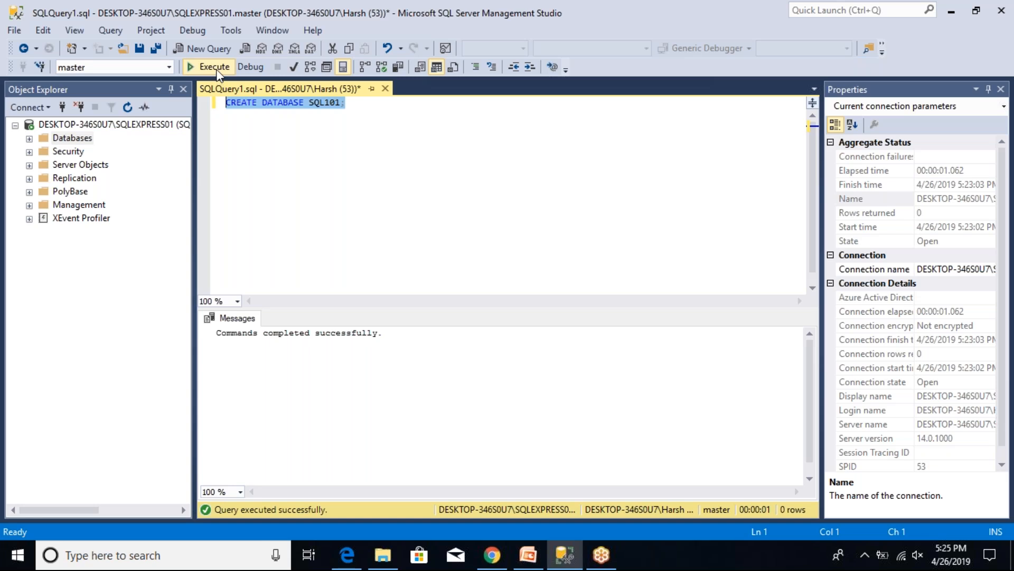
mouse_move(212, 67)
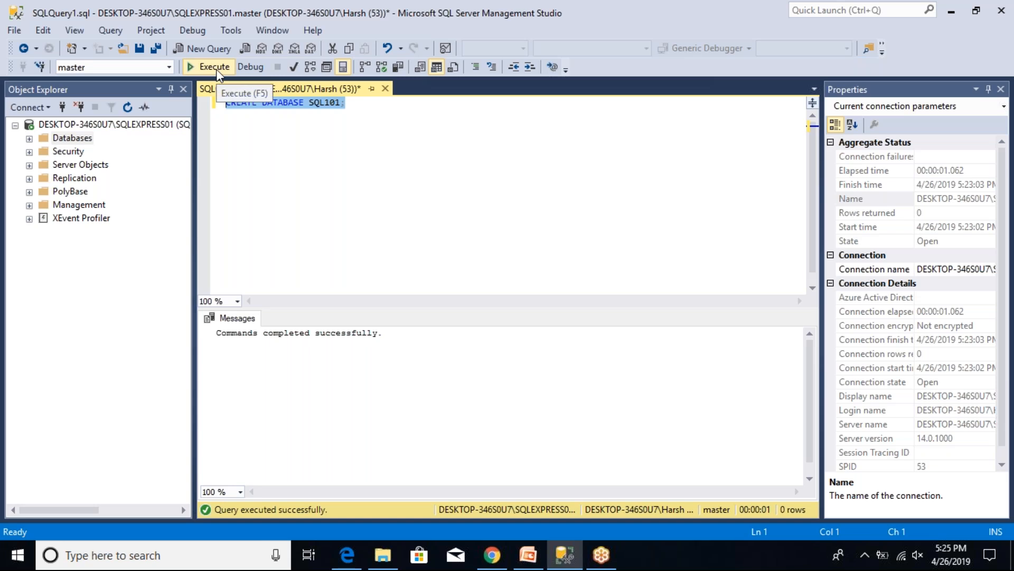
click(212, 67)
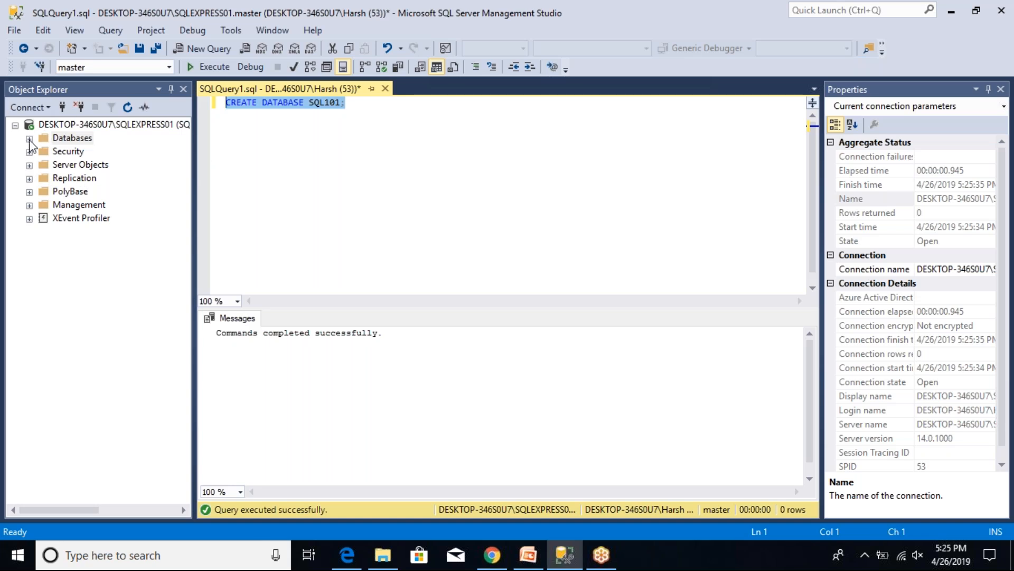
Step: Refresh the Databases folder in Object Explorer so SQL101 is listed
click(30, 138)
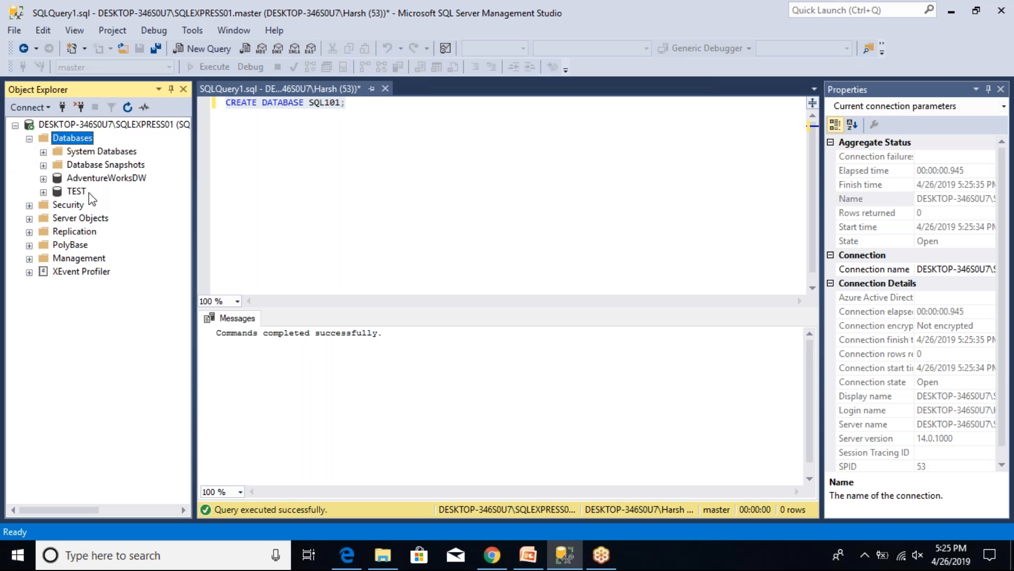
click(72, 138)
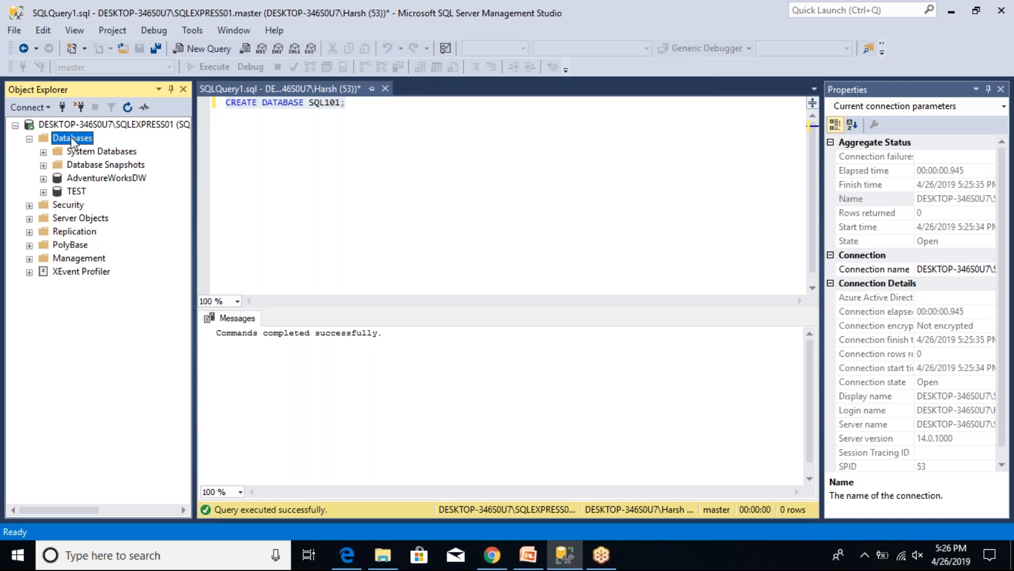
right_click(72, 138)
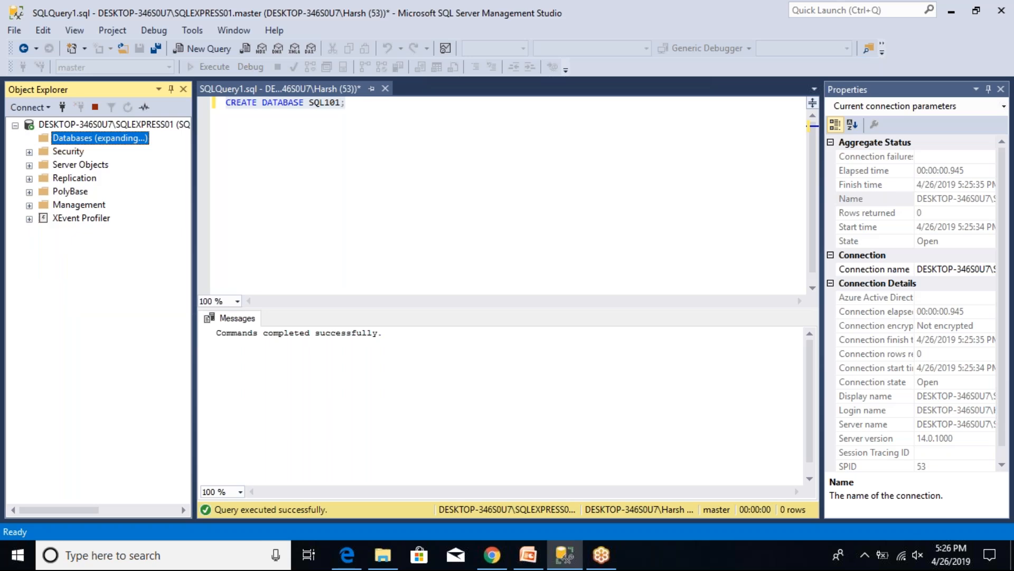
click(29, 137)
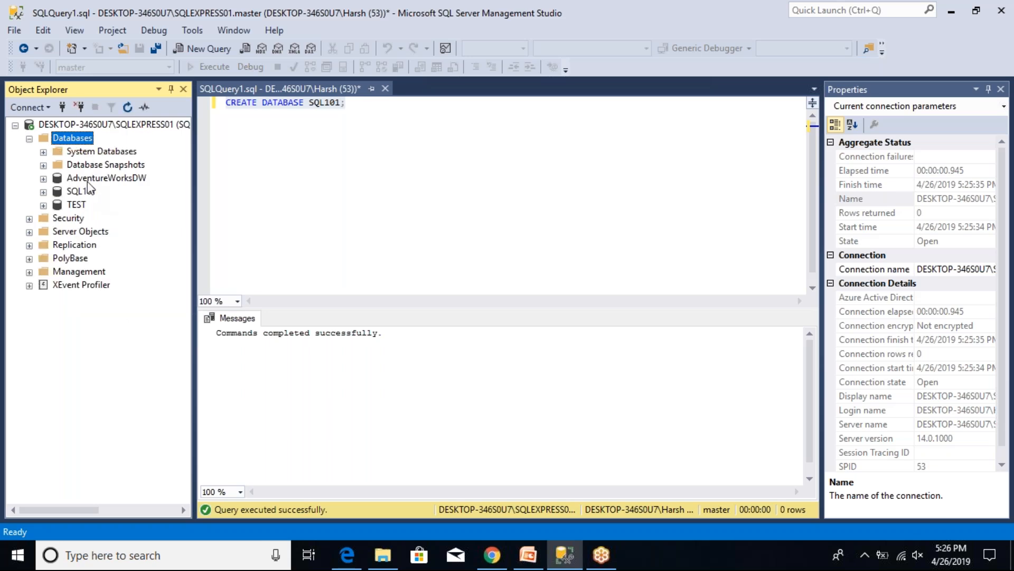
click(81, 191)
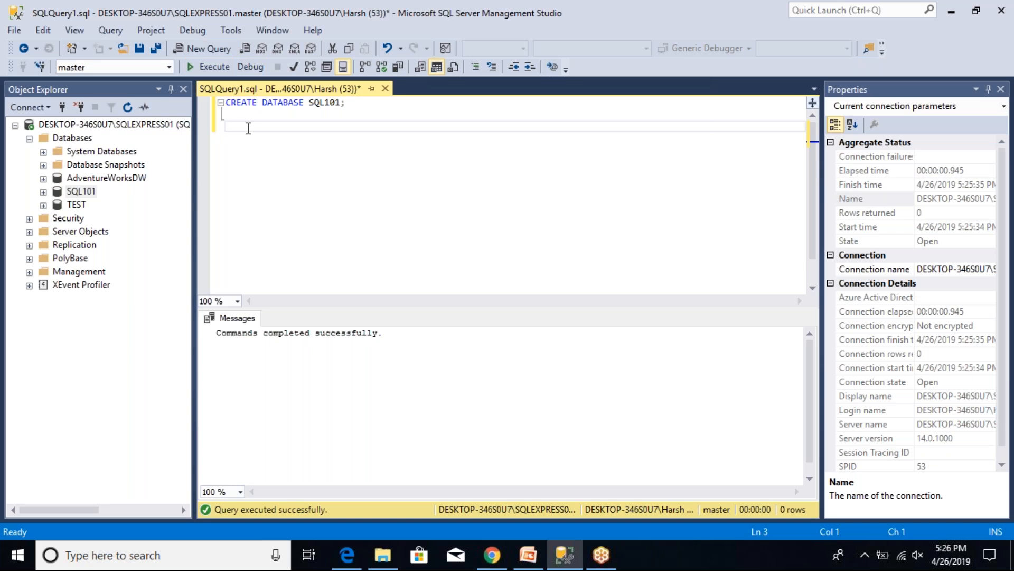
mouse_move(113, 123)
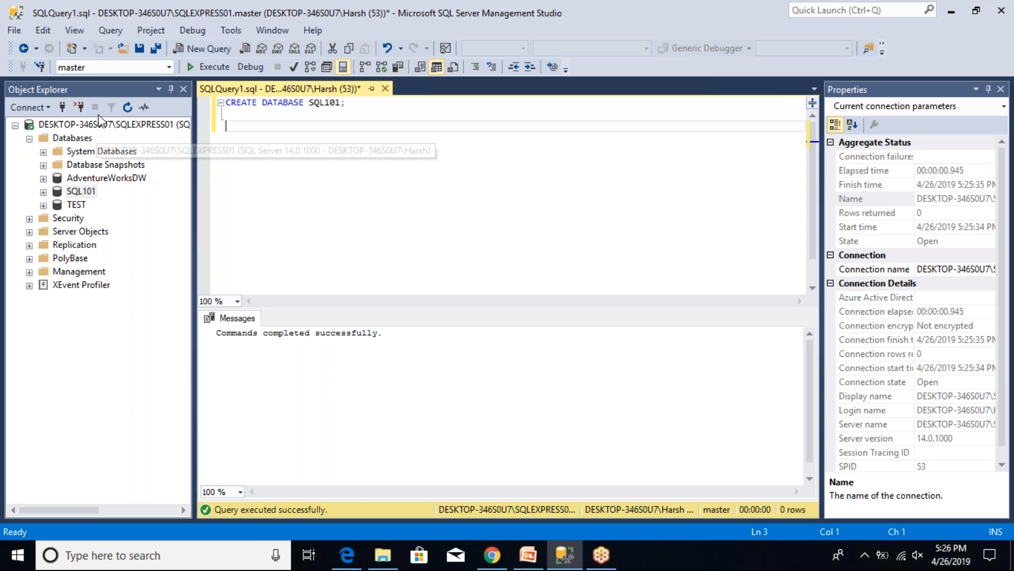
mouse_move(170, 67)
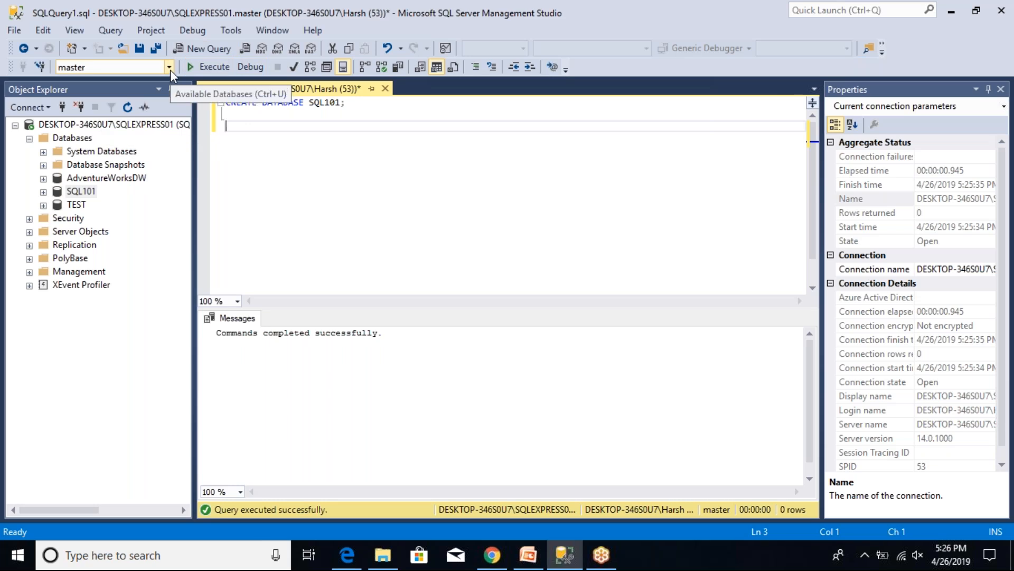
Step: Choose SQL101 from the Available Databases dropdown
click(169, 67)
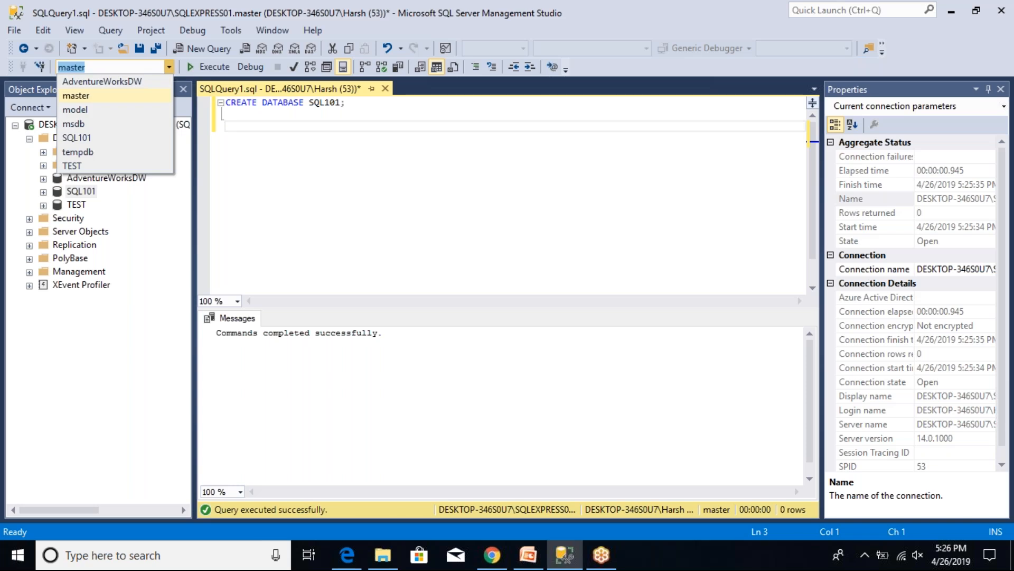
mouse_move(73, 124)
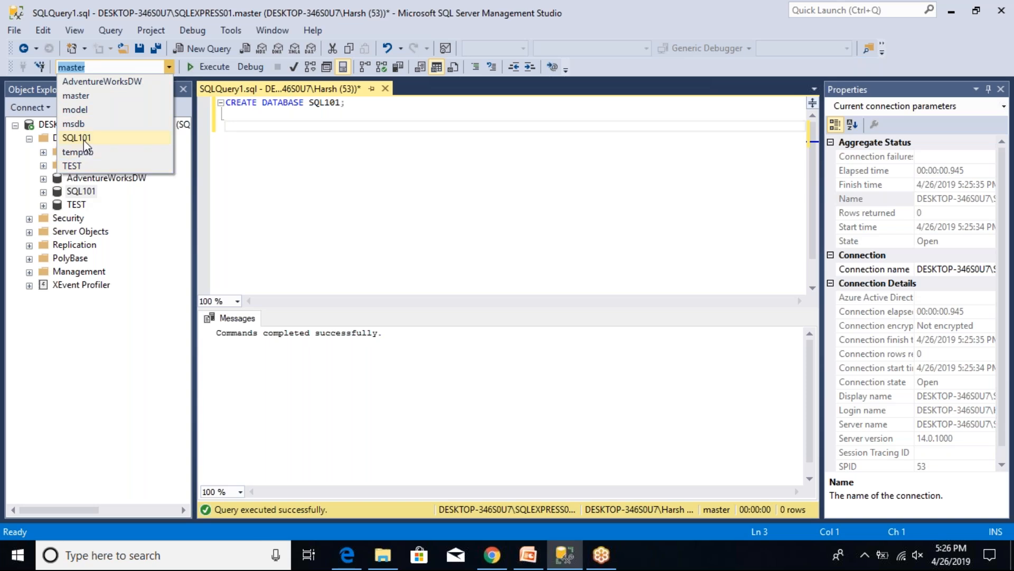
click(77, 138)
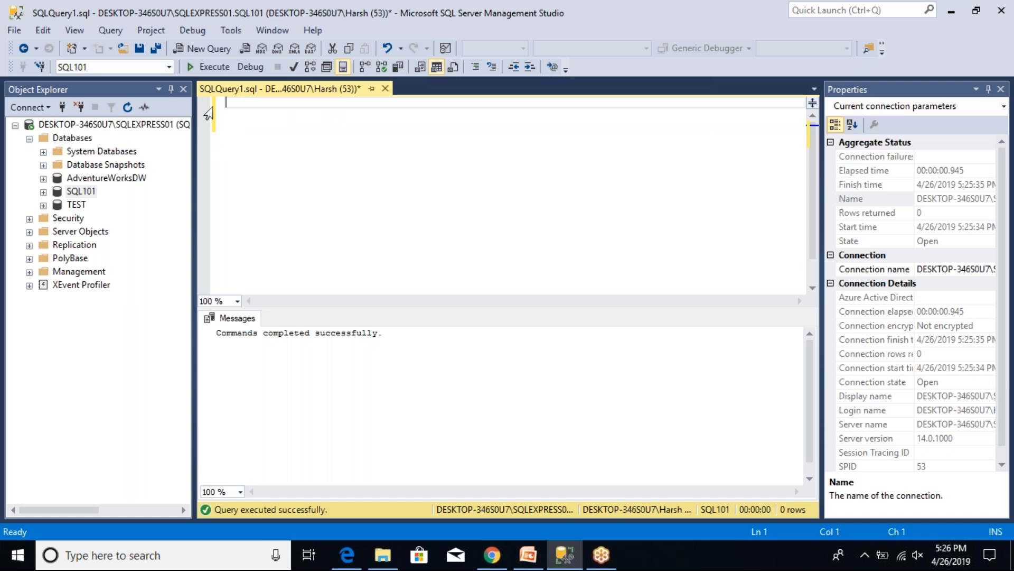
Step: Type CREATE TABLE CUSTOMER ( with the column CUST_ID INT IDENTITY NOT NULL
text(c)
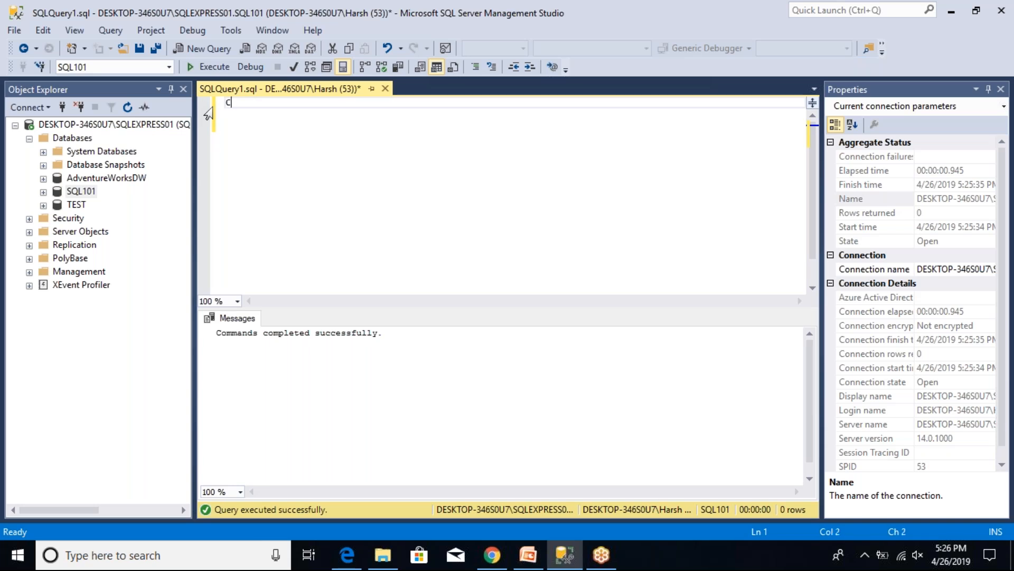
text(REATE TABLE CUST)
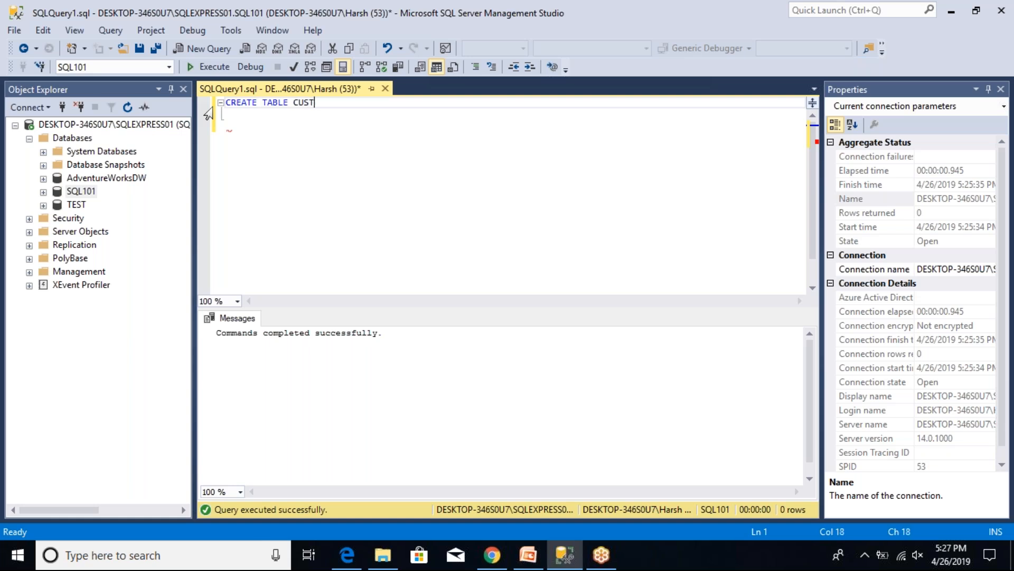
text(OMER)
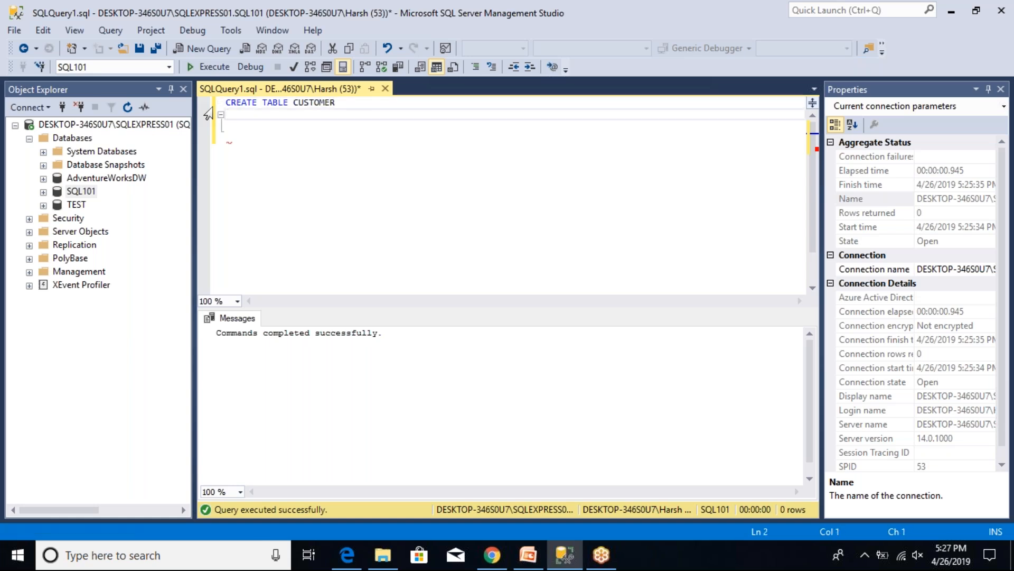
text(()
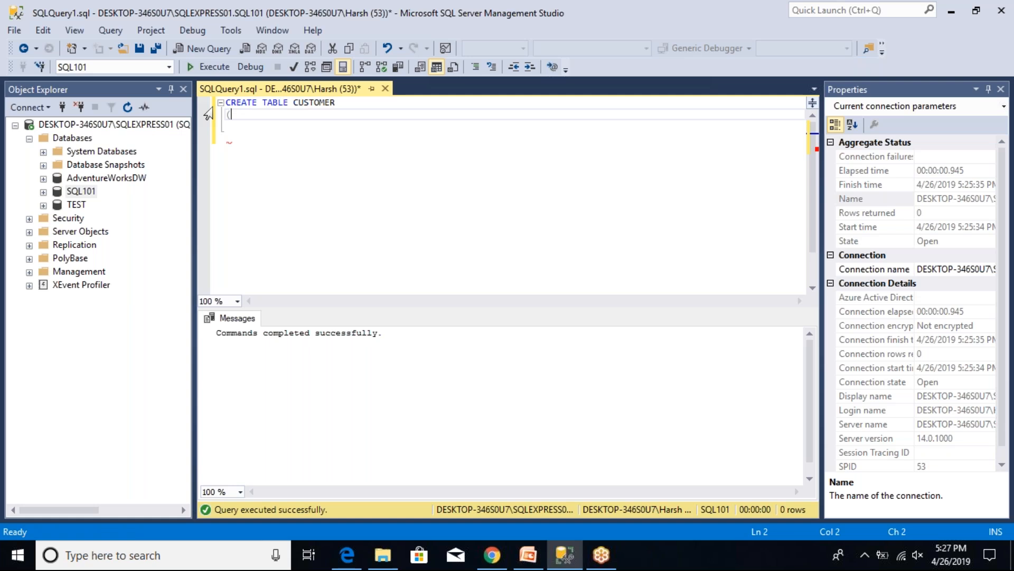
key(enter)
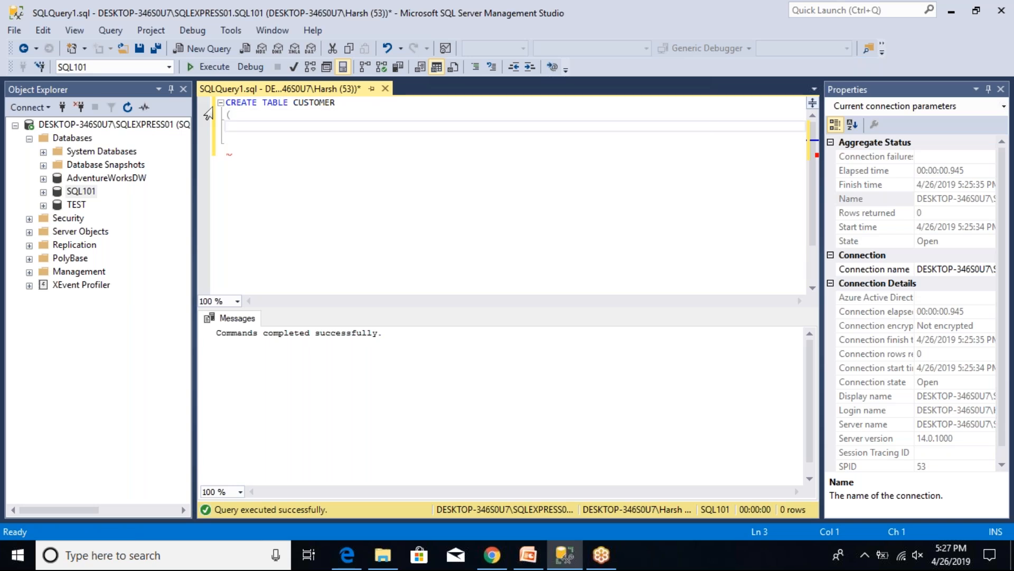
text(CUST_)
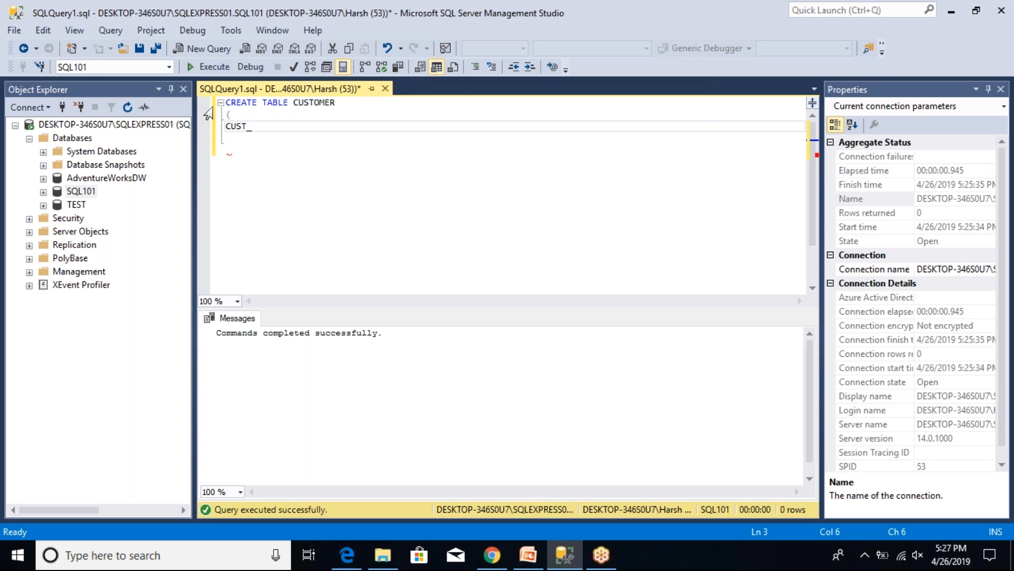
text(ID)
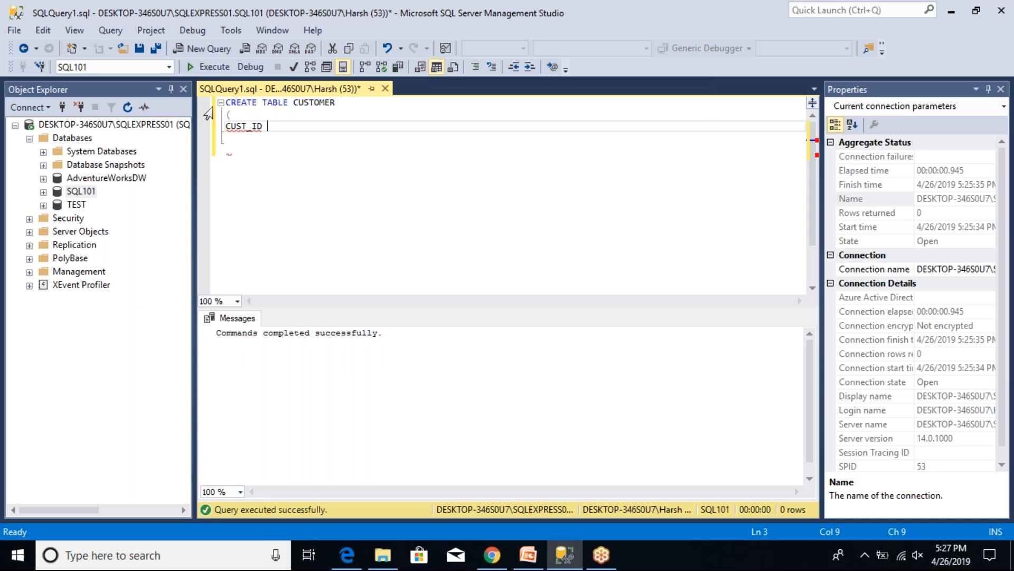
text(INT)
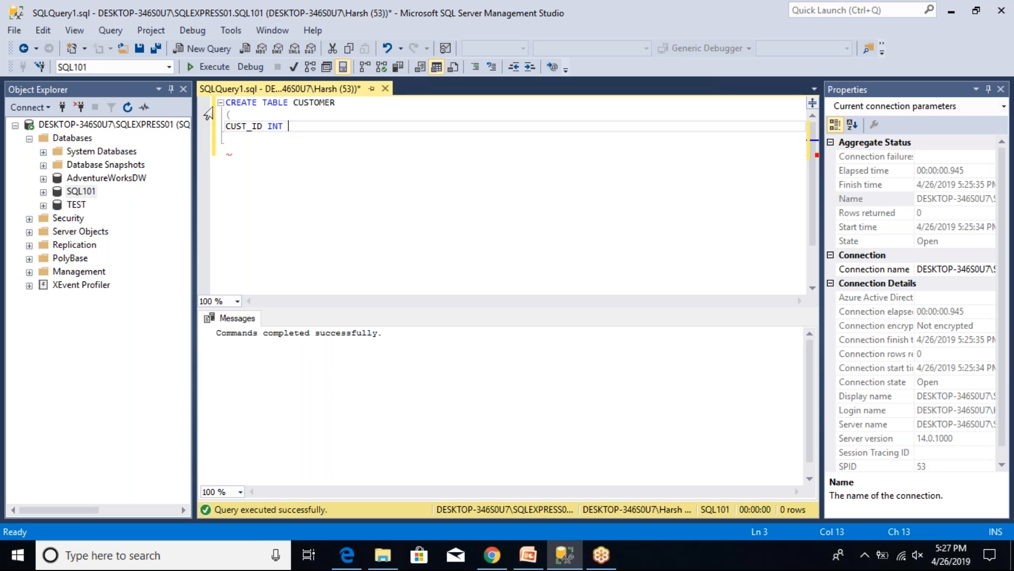
text(IDEN)
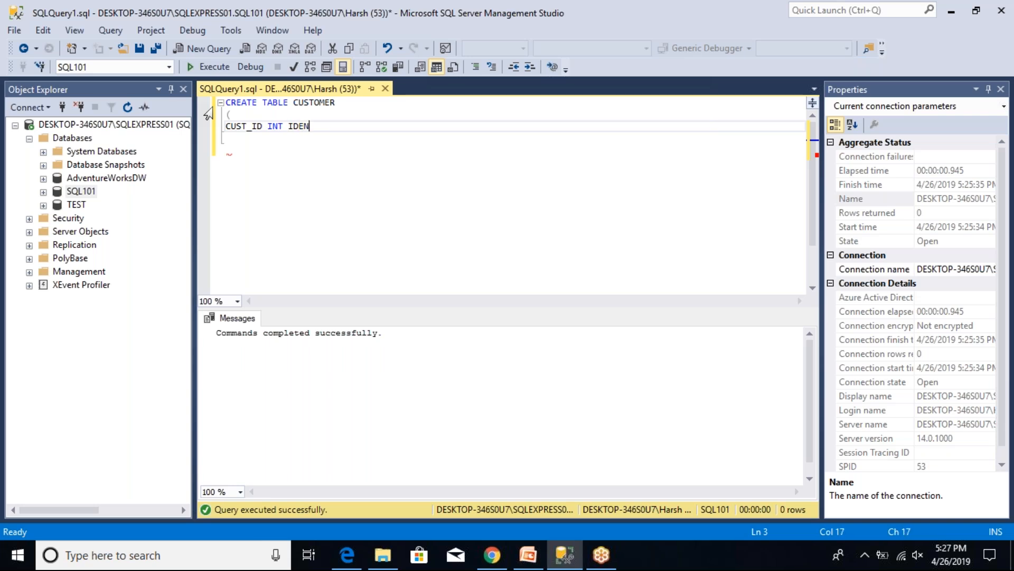
text(TITY)
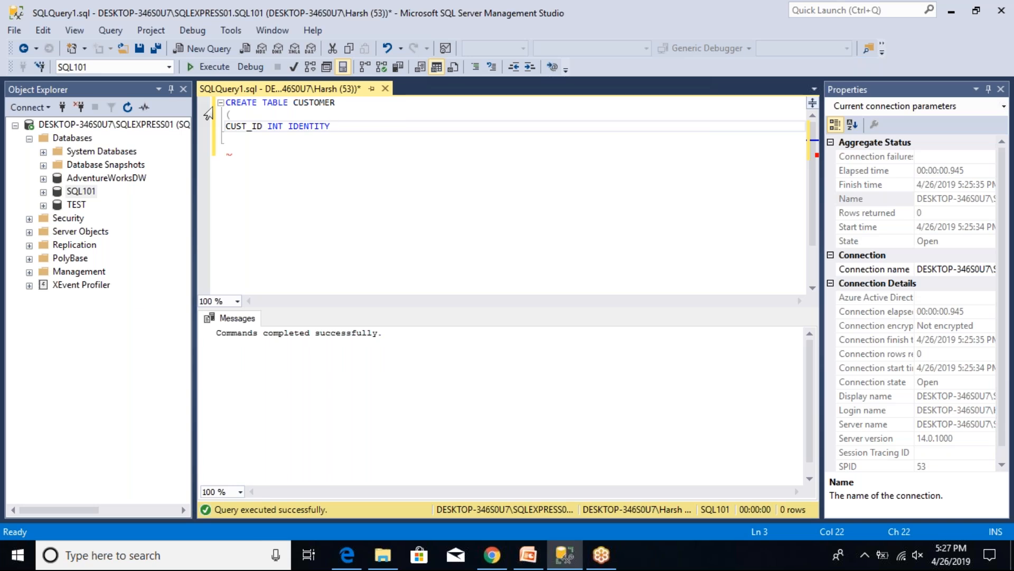
text(NOT N)
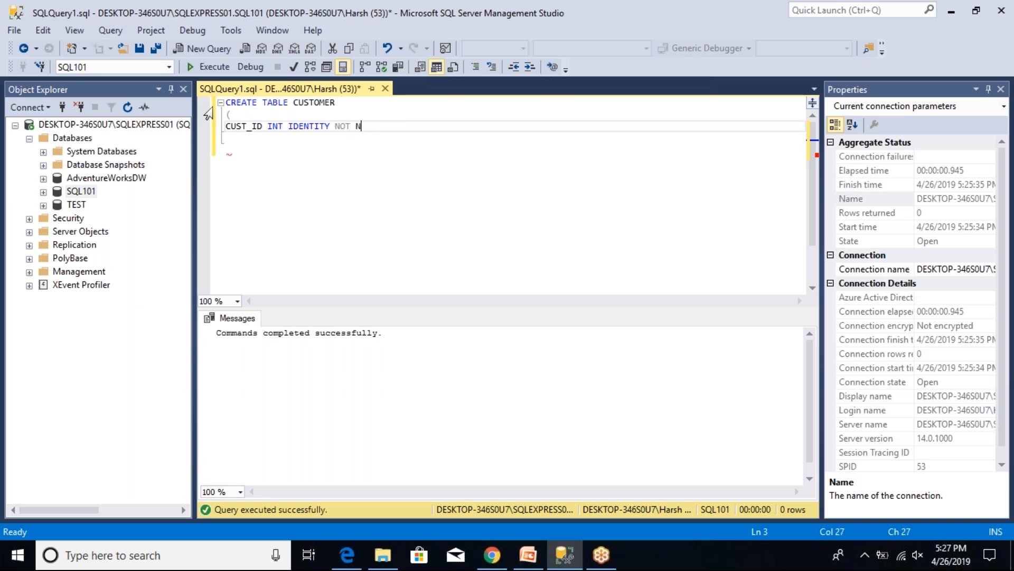
text(ULL,)
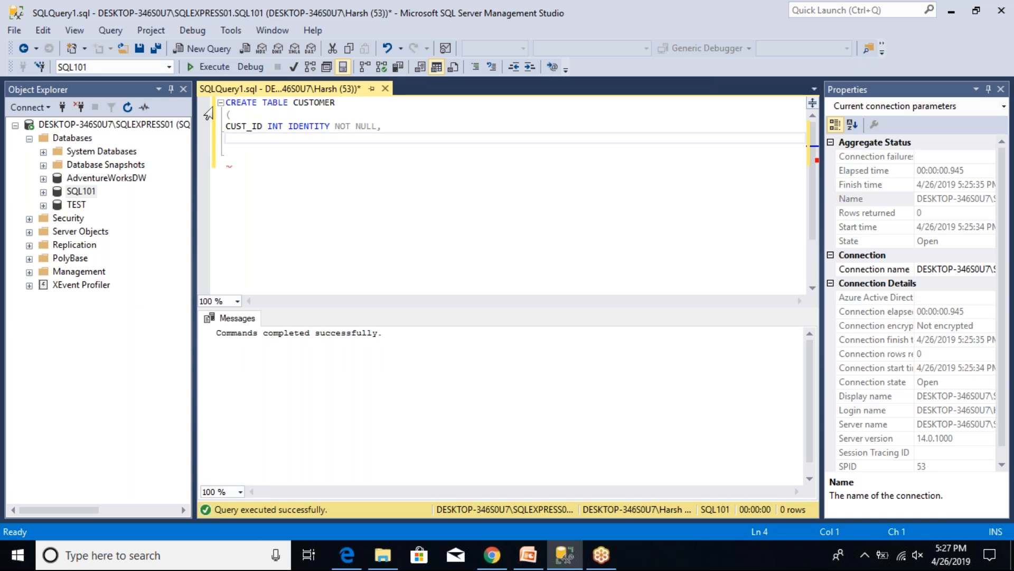
Step: Add FIRST_NAME and LAST_NAME columns as NVARCHAR(50) NULL
text(F)
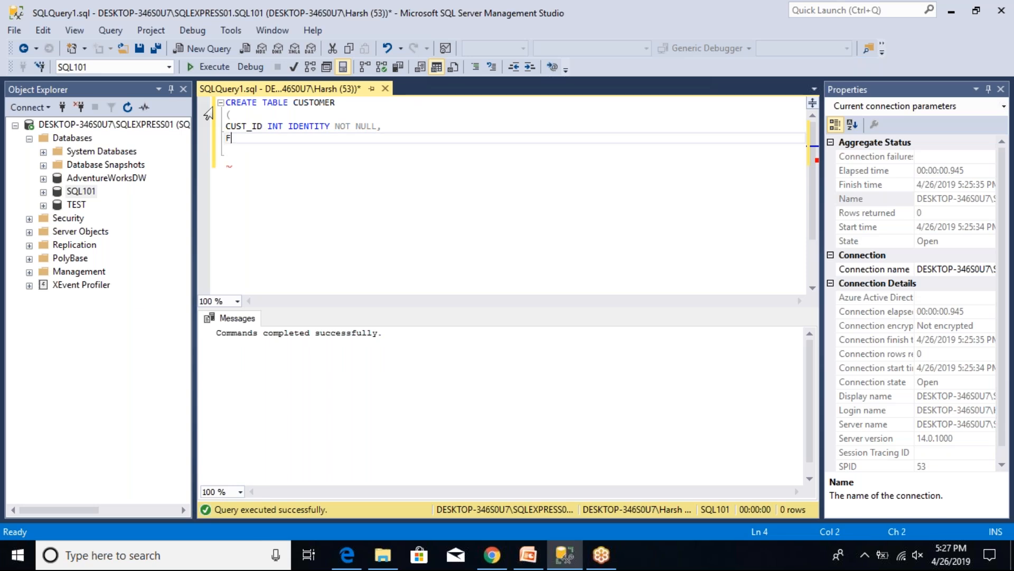
text(IRST)
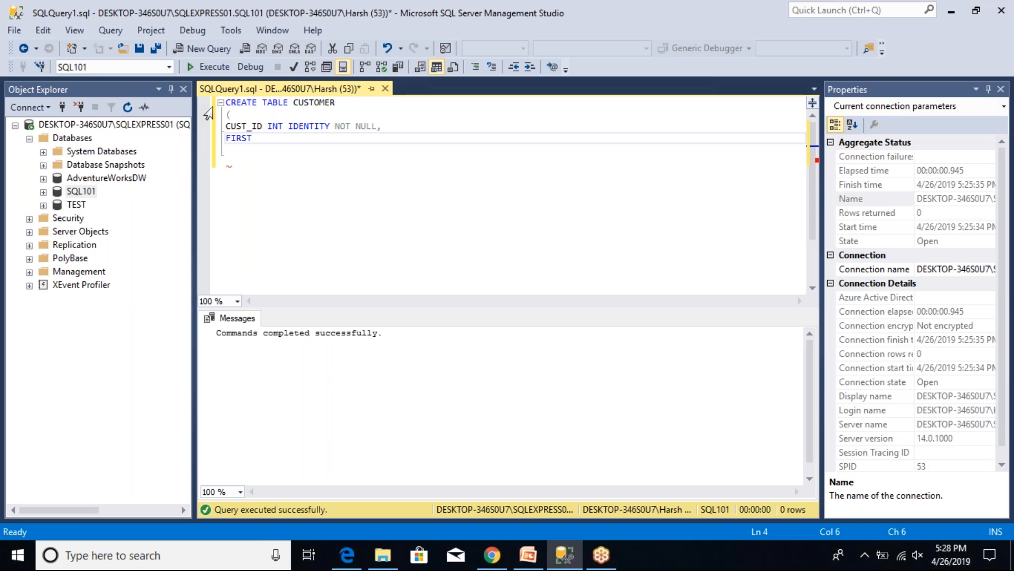
text(_NAME)
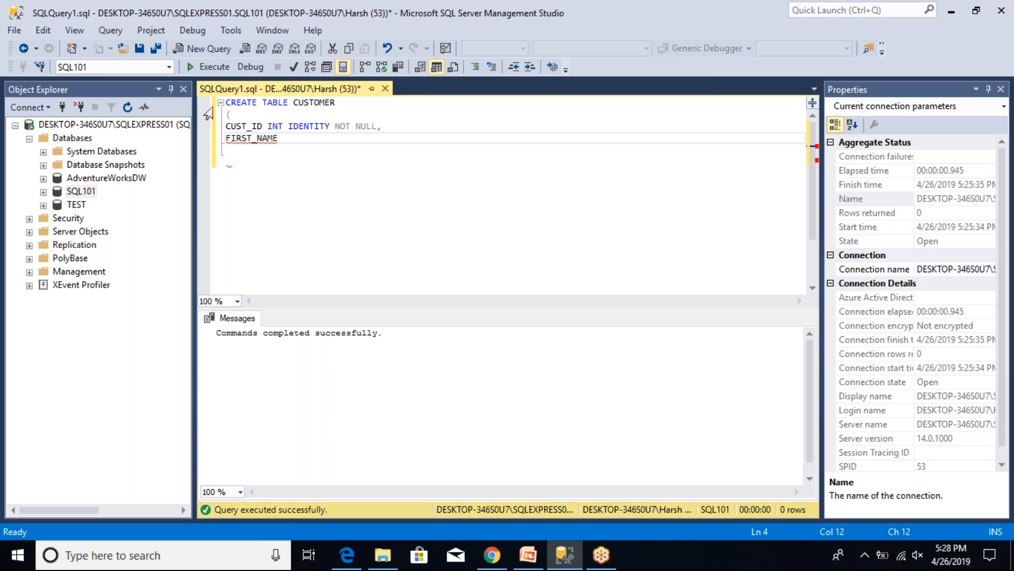
text(NVARCHAR)
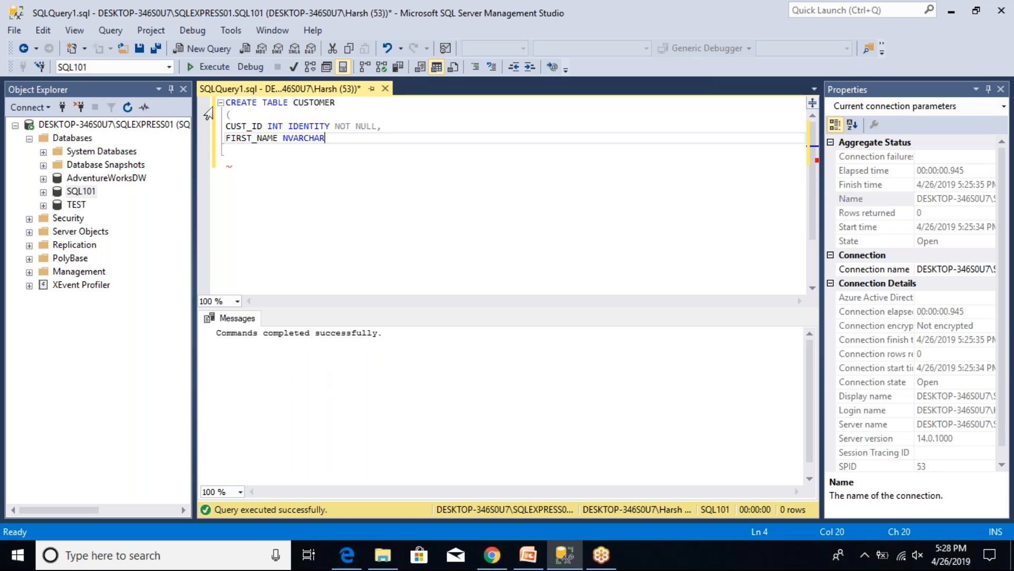
text(()
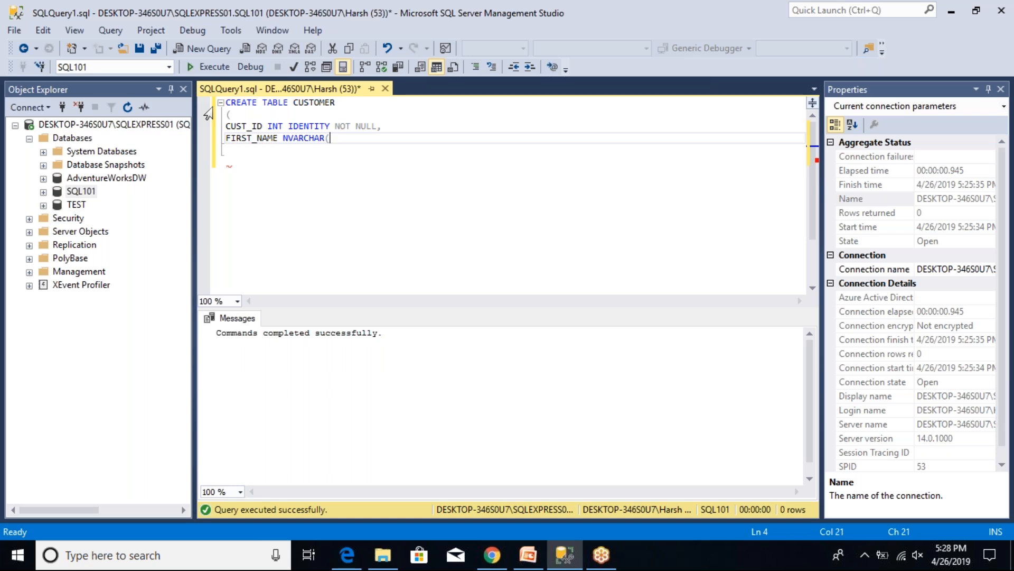
text(50))
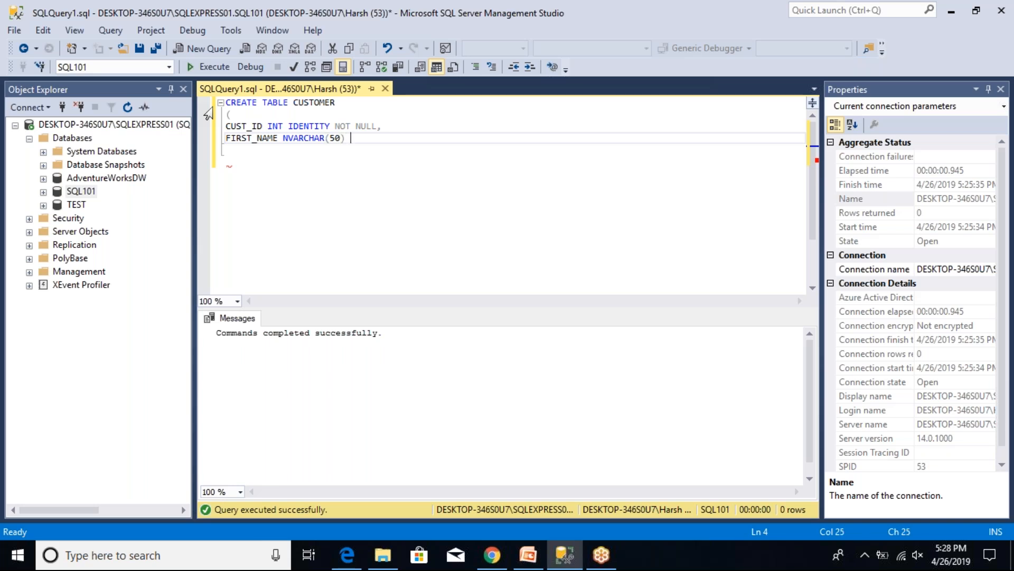
text(NULL)
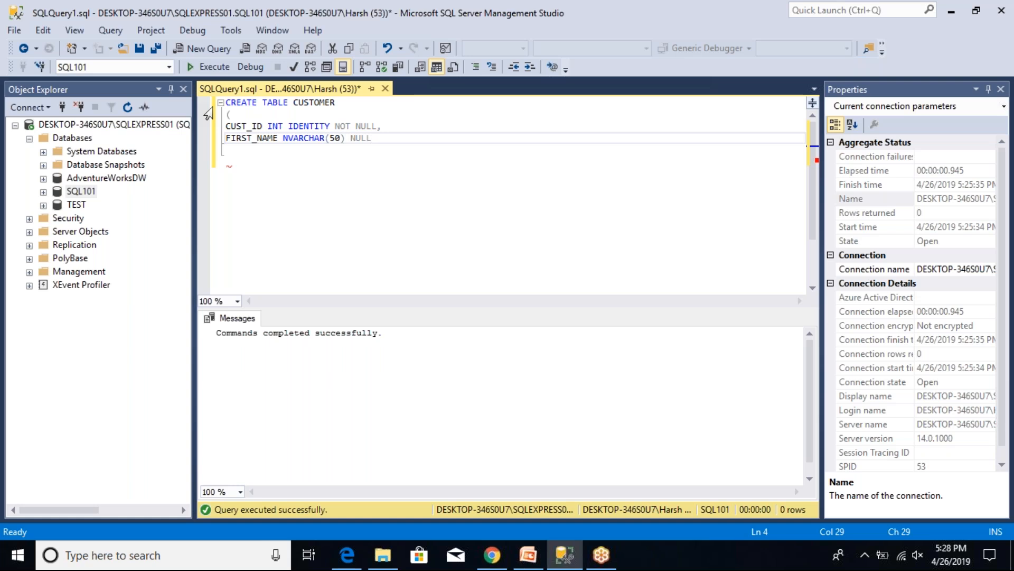
text(LAST)
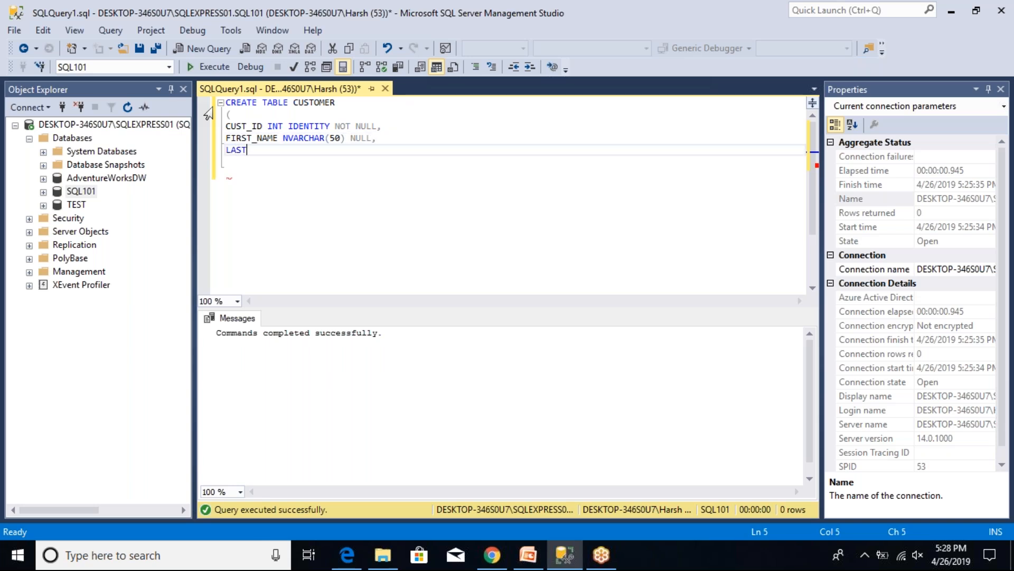
text(_NAME)
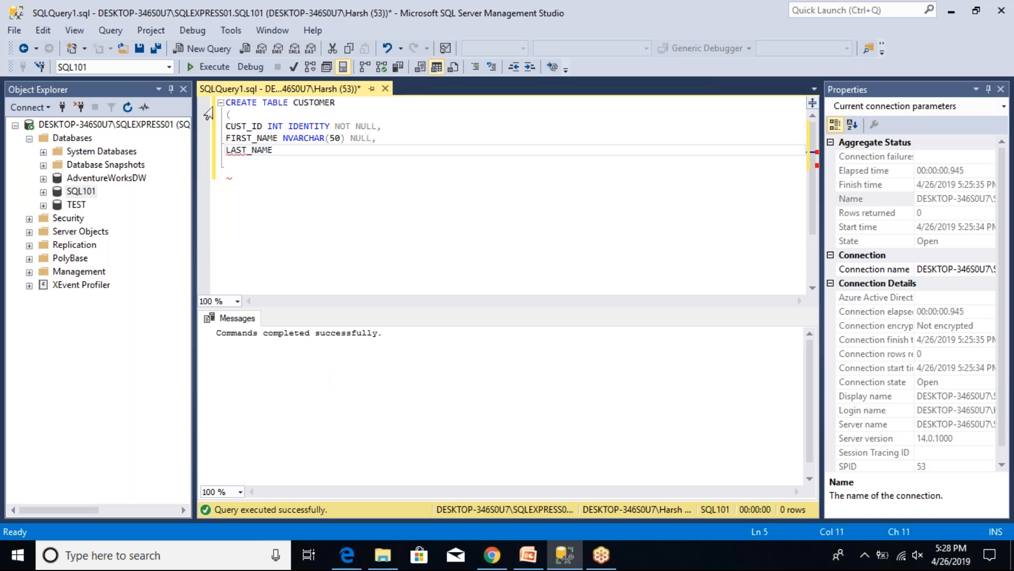
text(NVARCHAR)
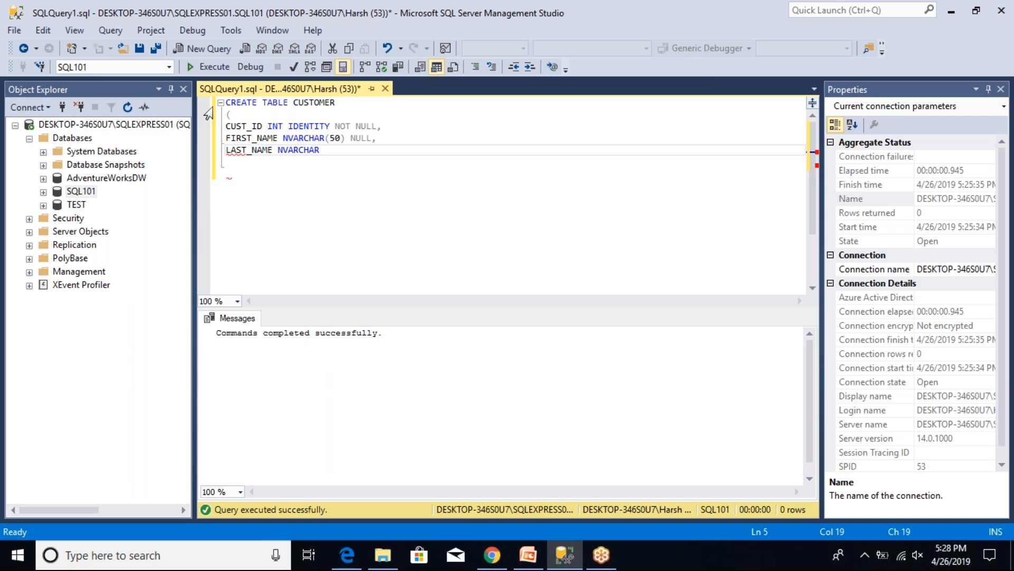
text((50) NULL,)
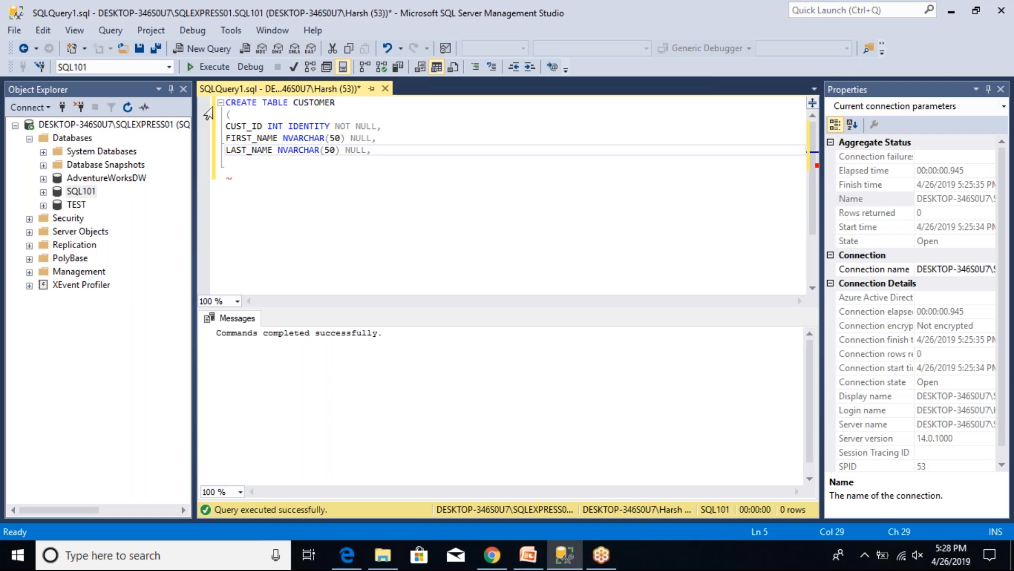
Step: Add BIRTHDATE DATE NULL and GENDER NCHAR(1), then close the statement with );
text(B)
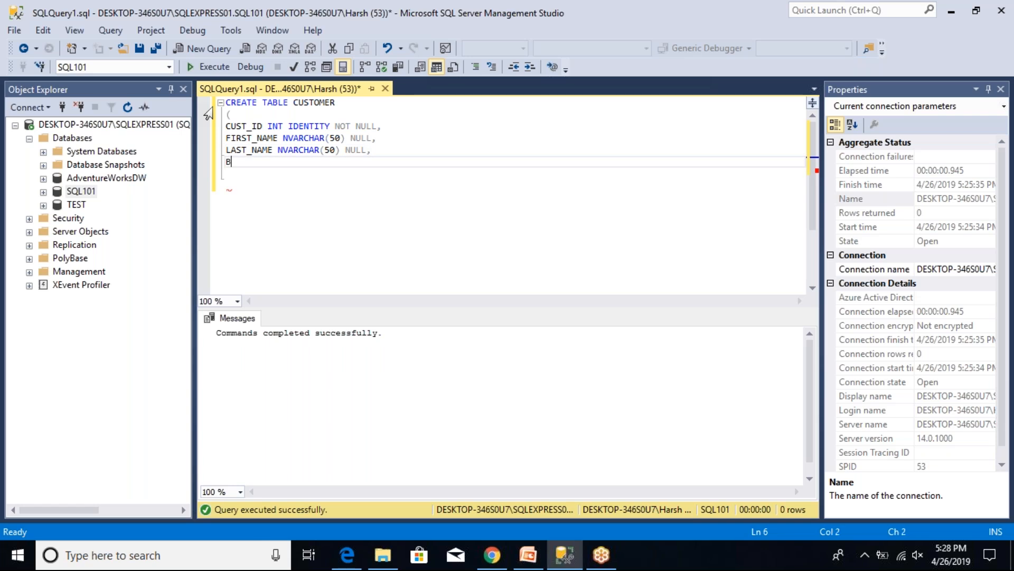
text(IRTHDATE)
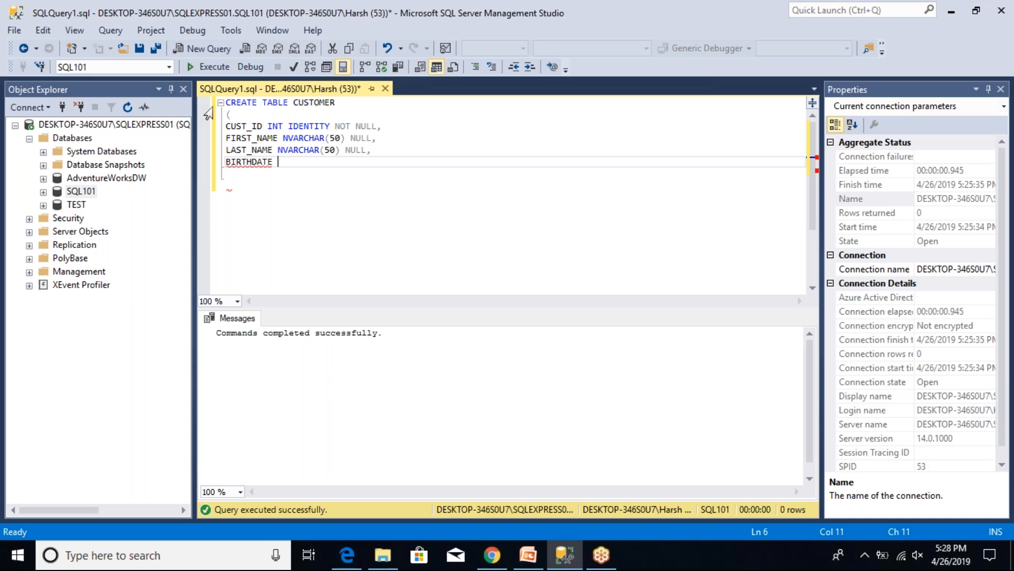
text(DATE)
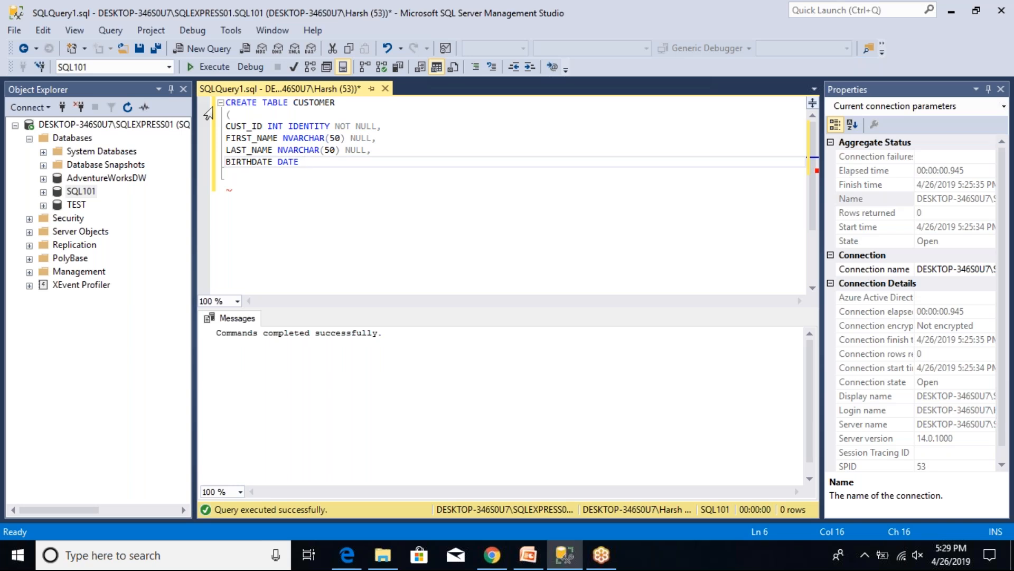
text(NULL)
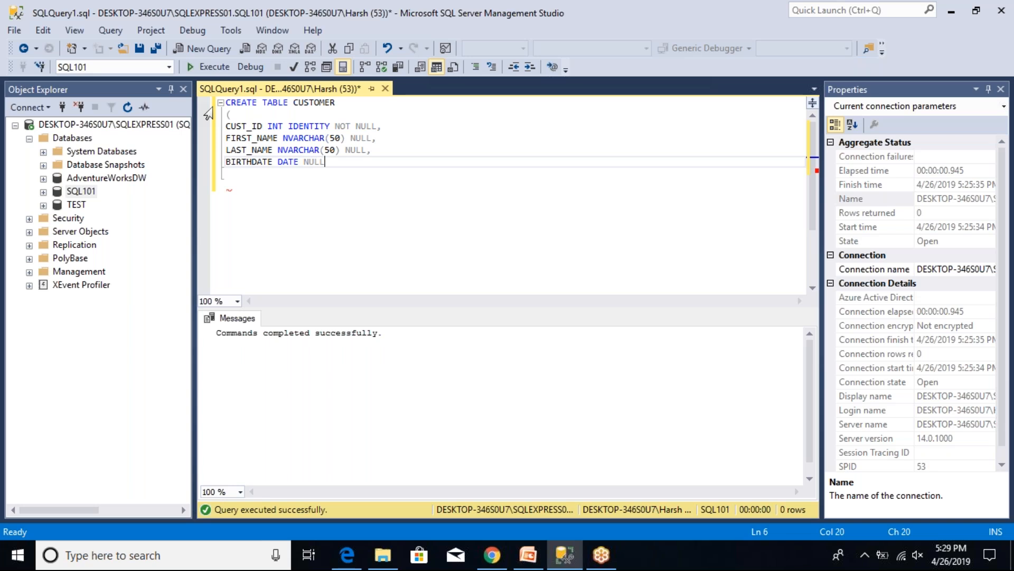
text(GEND)
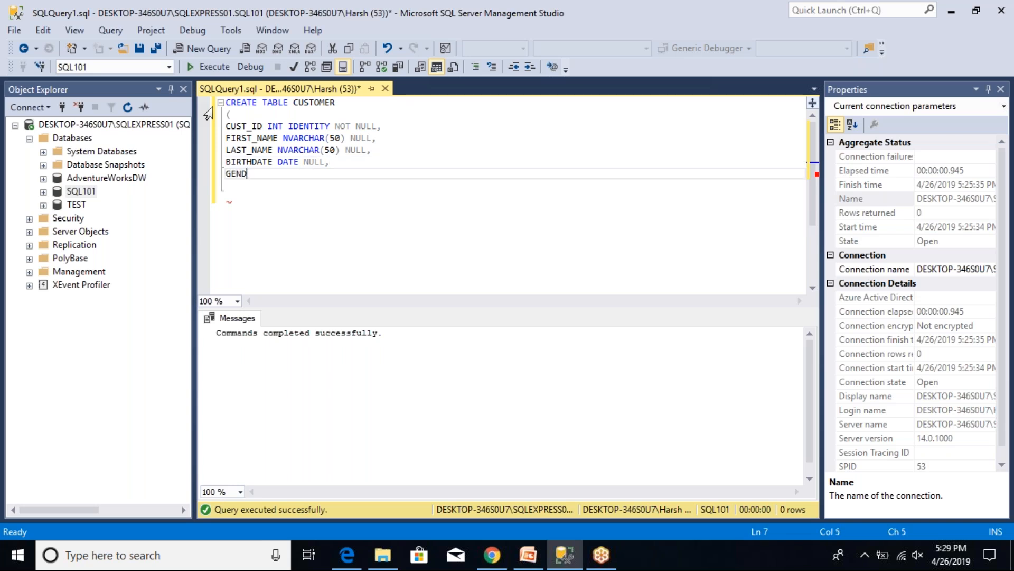
text(ER)
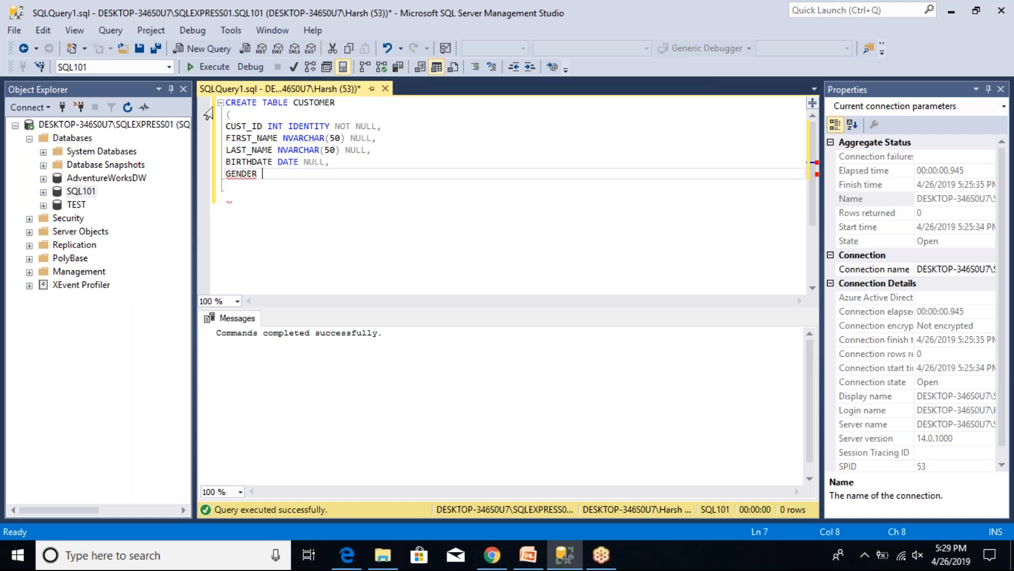
text(NCHAR)
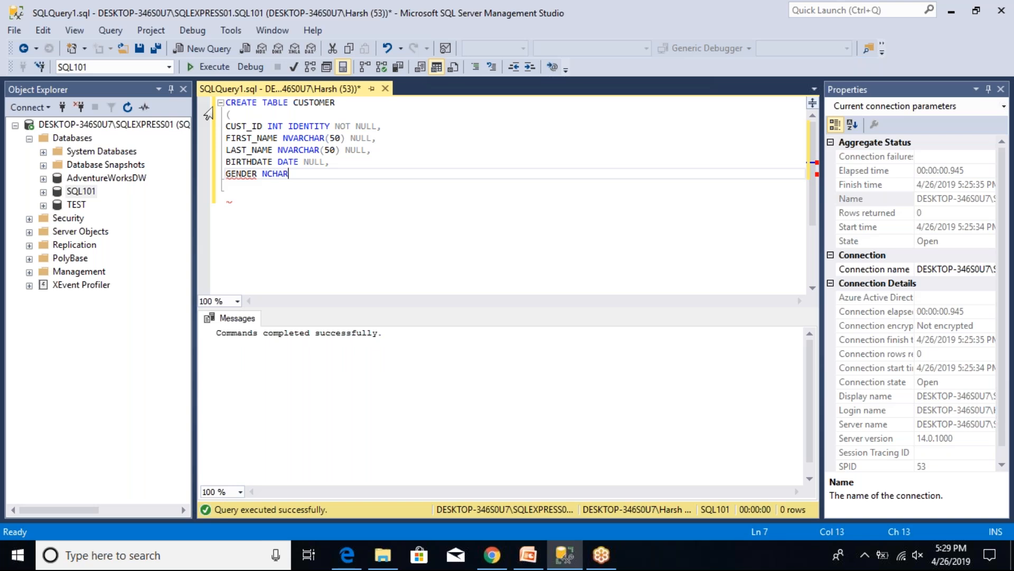
text((1) NULL)
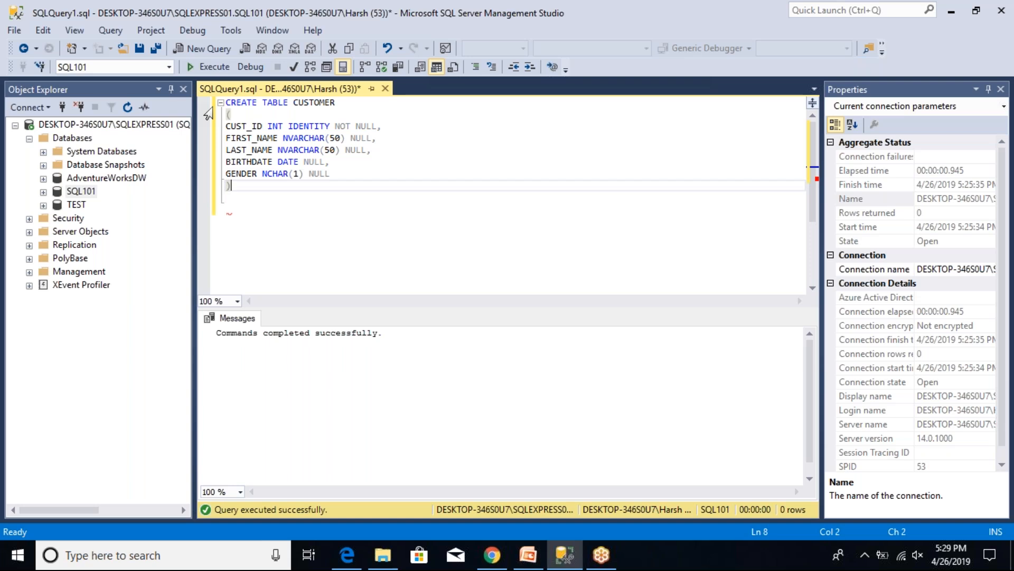
text(;)
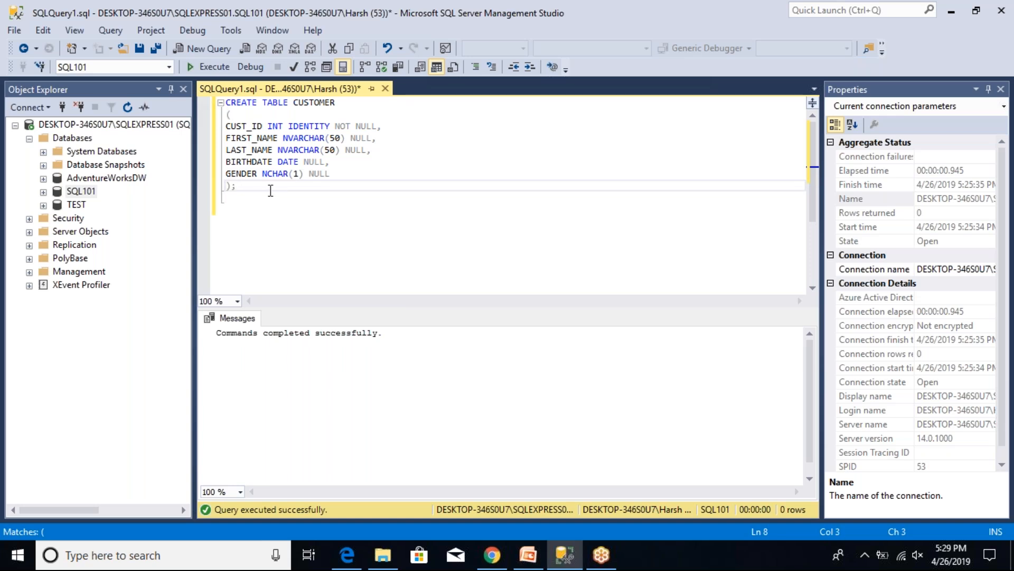
Step: Select the whole CREATE TABLE CUSTOMER script and execute it
key(ctrl+a)
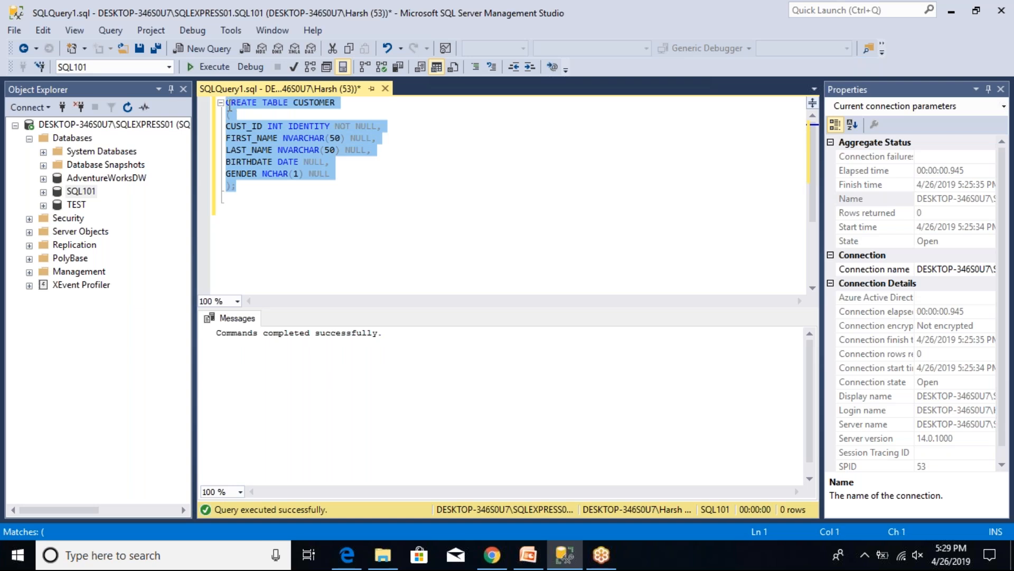
click(213, 67)
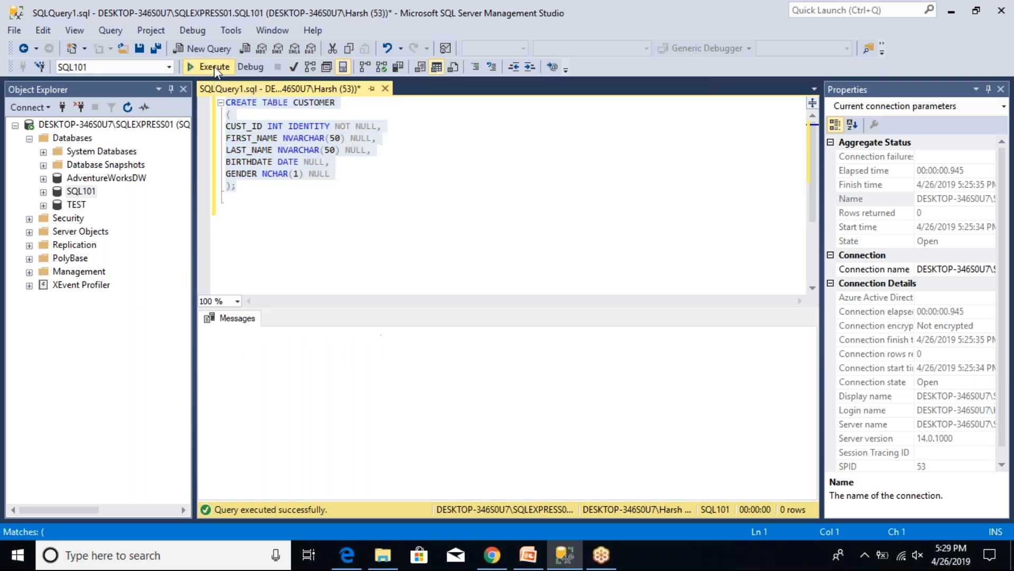
click(213, 67)
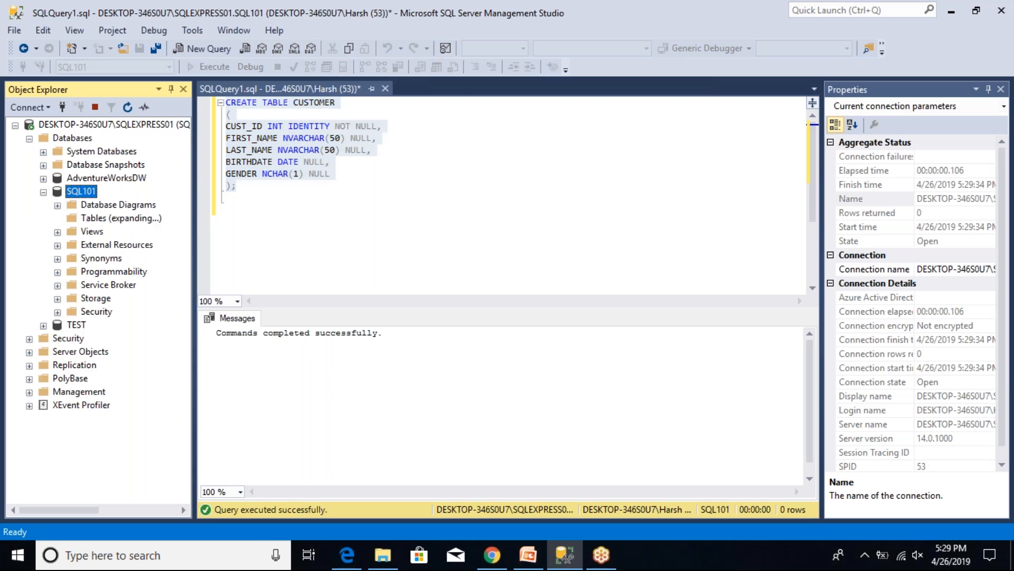
Step: Expand SQL101 Tables > dbo.CUSTOMER > Columns and scroll right to read the data types
click(44, 218)
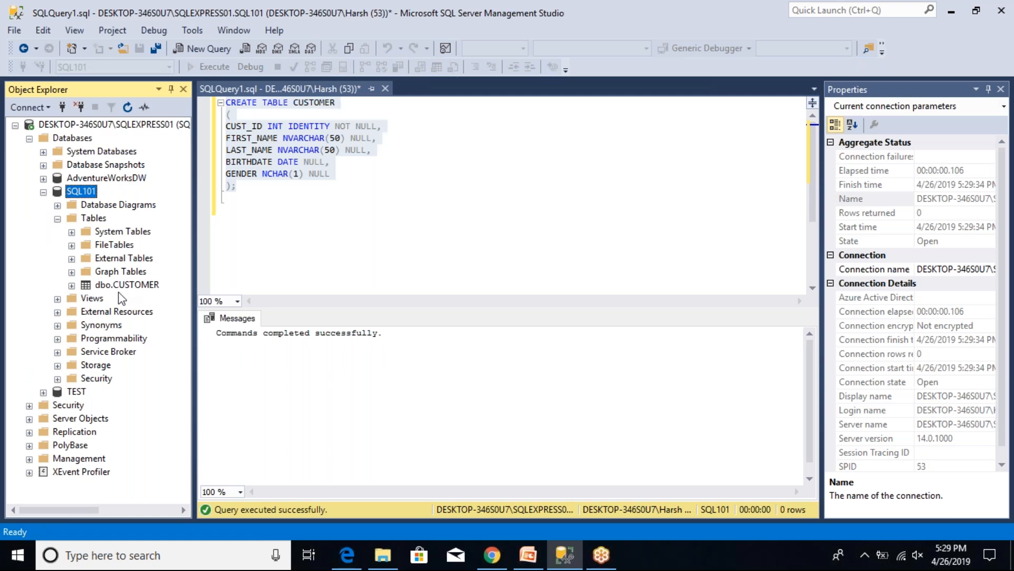
click(71, 284)
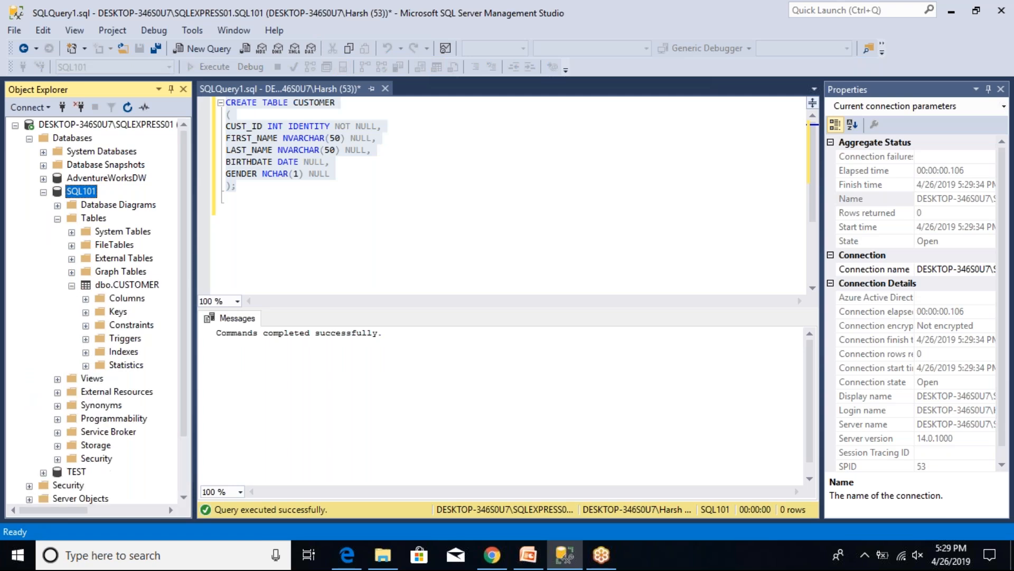
click(85, 297)
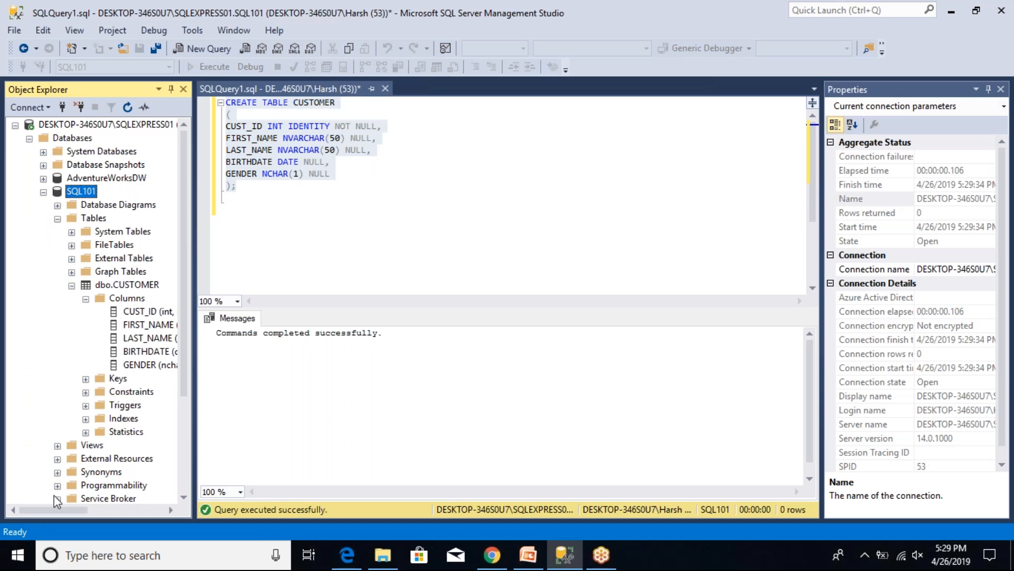
scroll(right, 3)
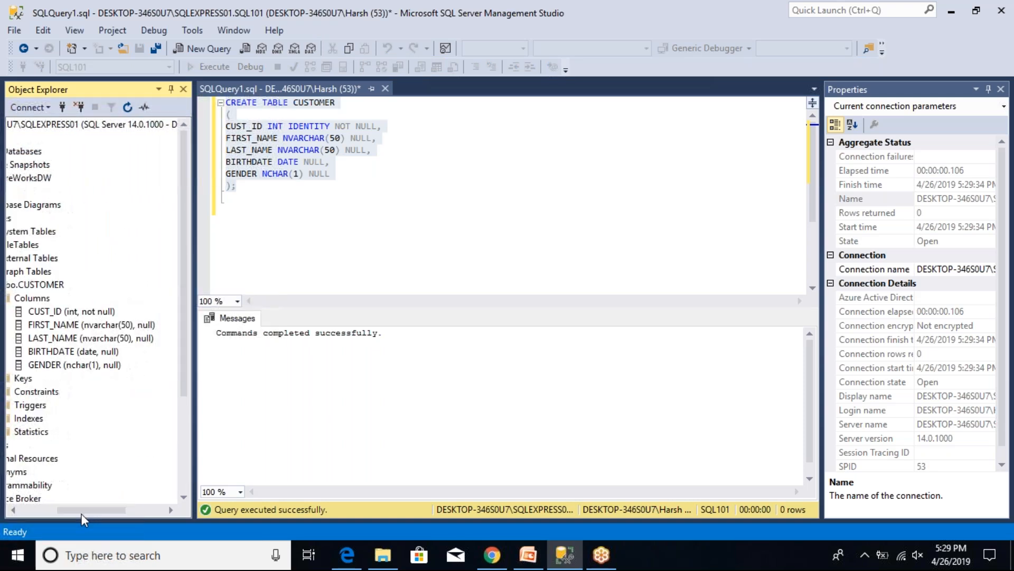
mouse_move(300, 255)
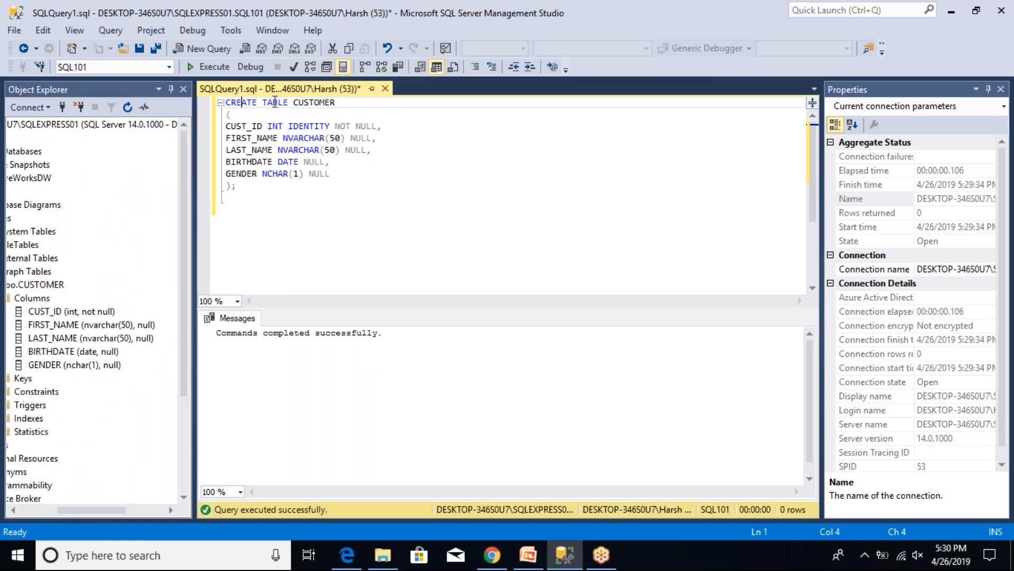
mouse_move(289, 124)
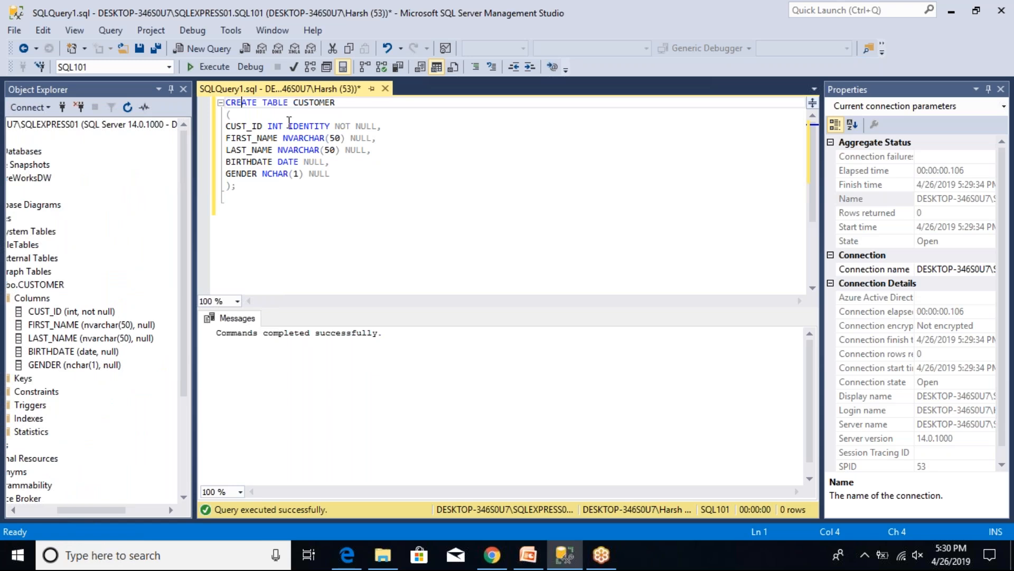
mouse_move(245, 127)
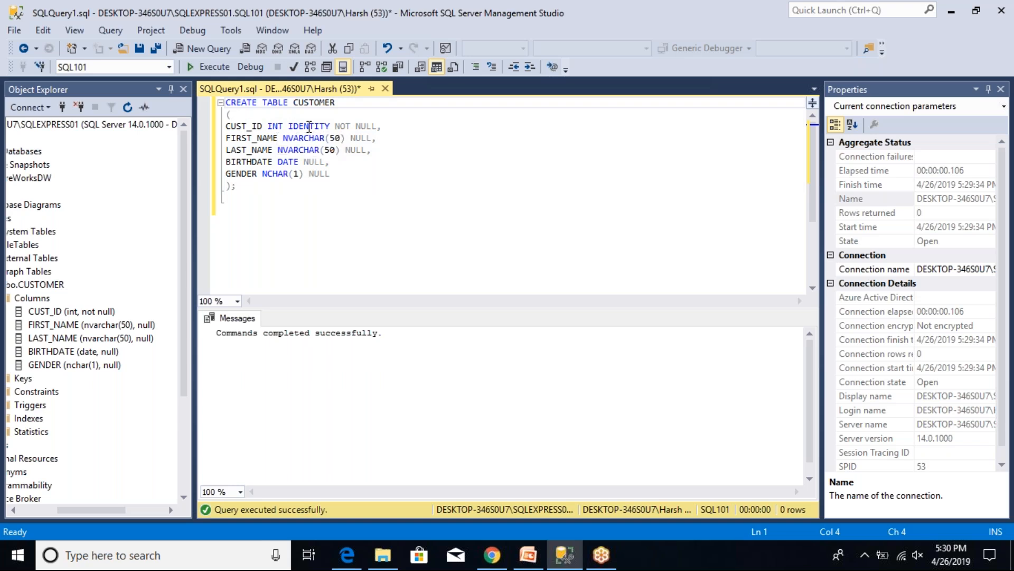
mouse_move(345, 126)
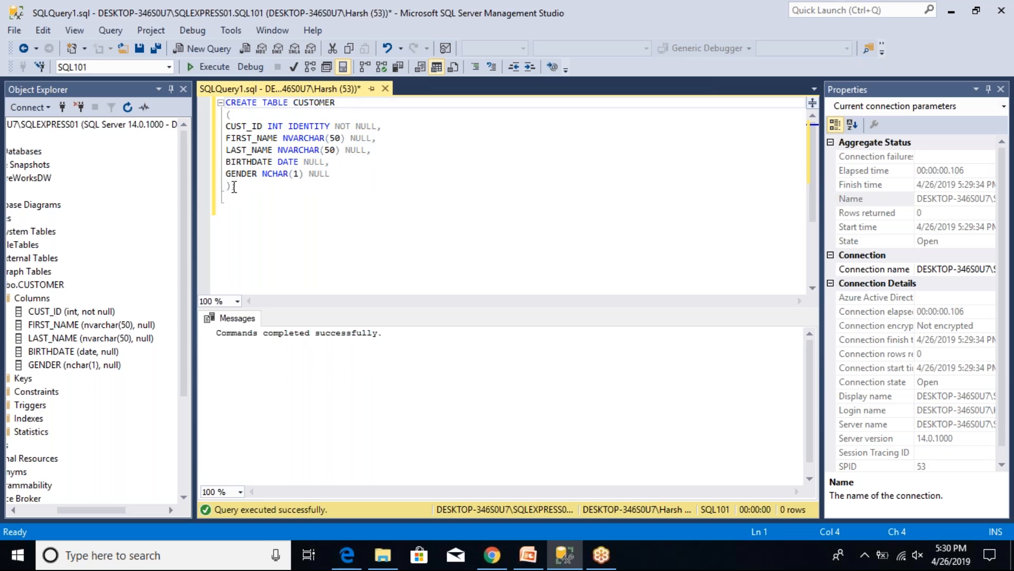
text(;)
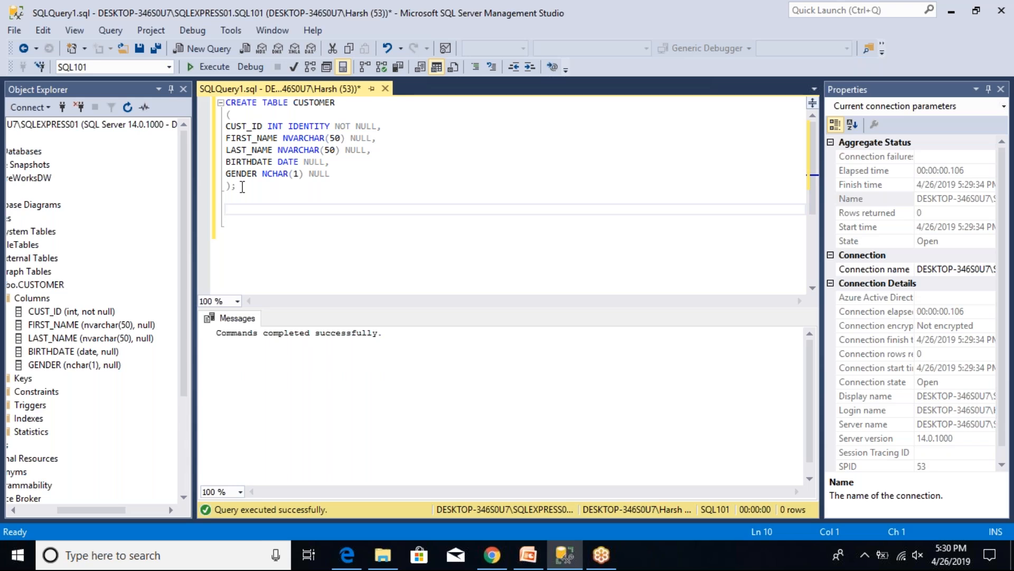
Step: Type ALTER TABLE CUSTOMER ADD MARITALSTATUS NCHAR(1) NULL; below the create script
text(ALTER T)
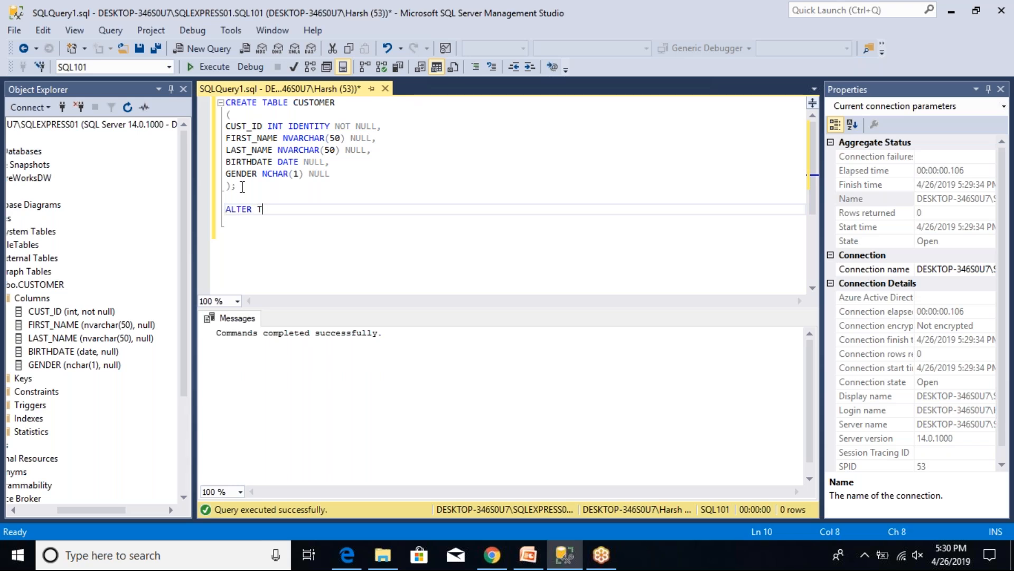
text(ABLE)
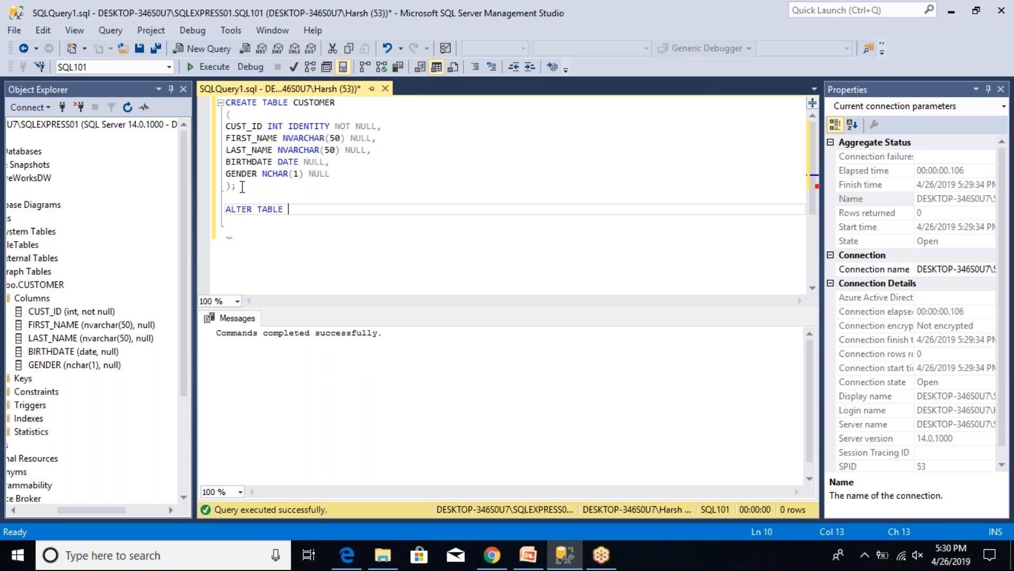
text(CUSTOMER)
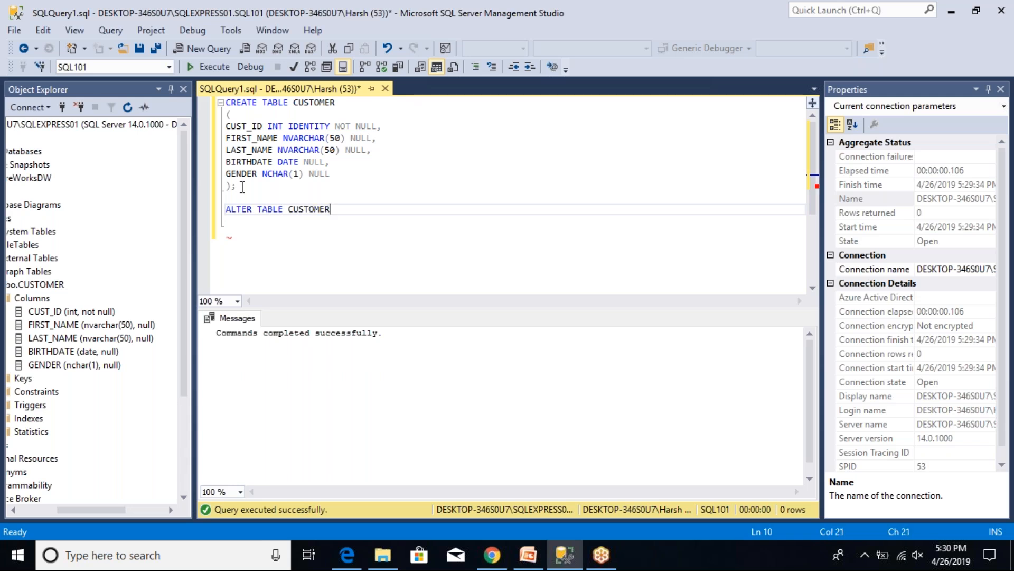
text(ADD MAR)
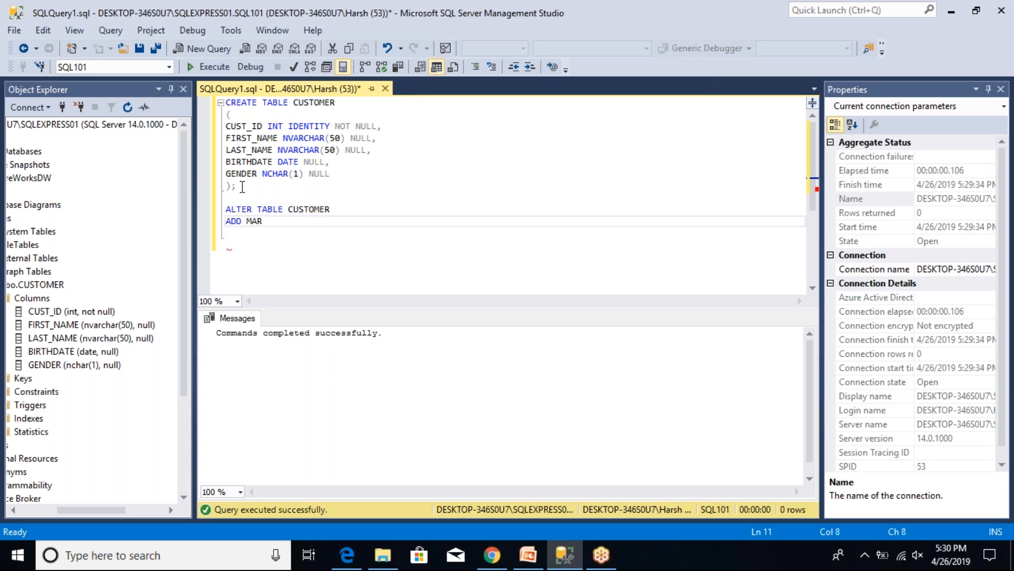
text(ITALSTATU)
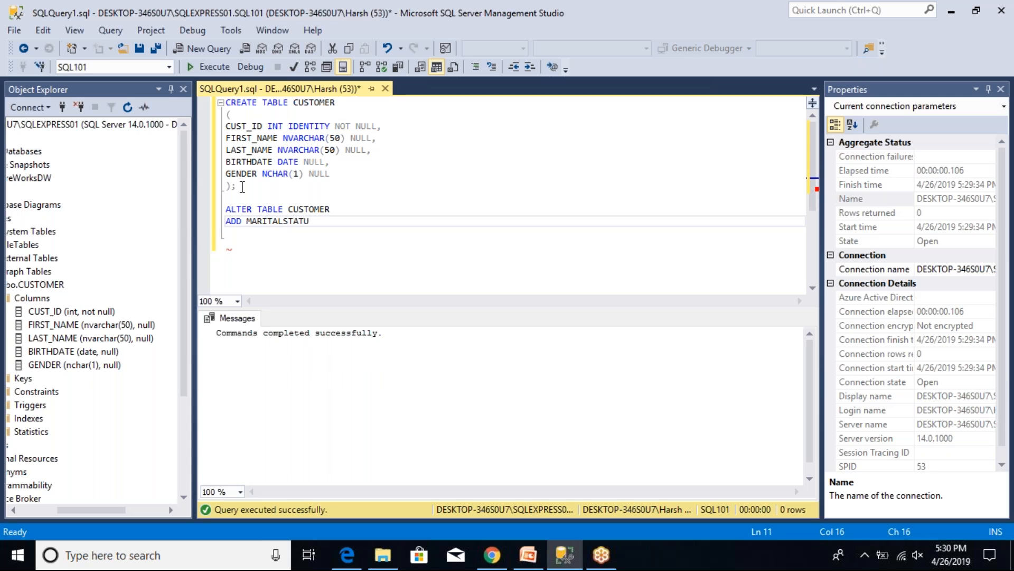
text(S)
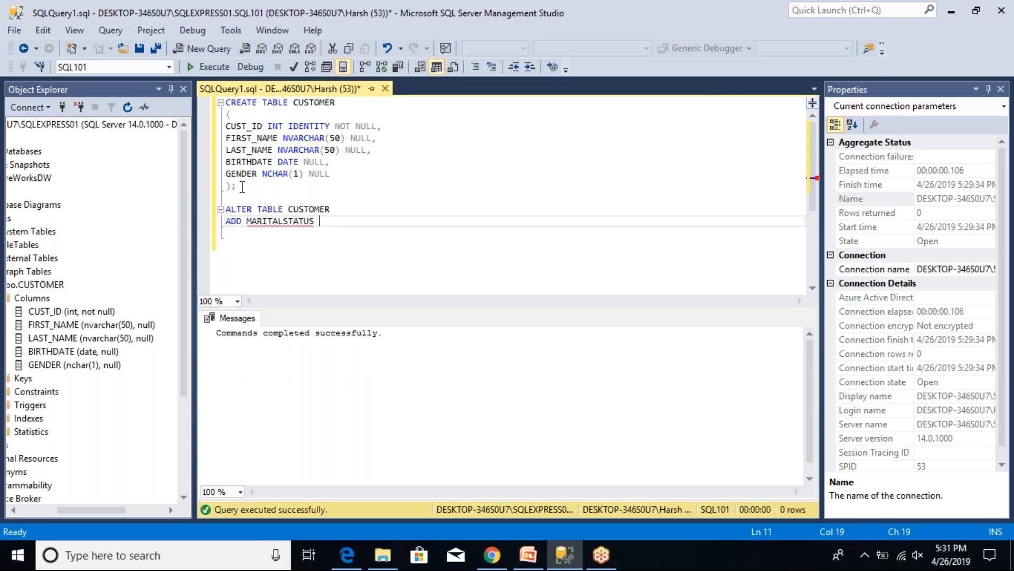
text(NCHAR)
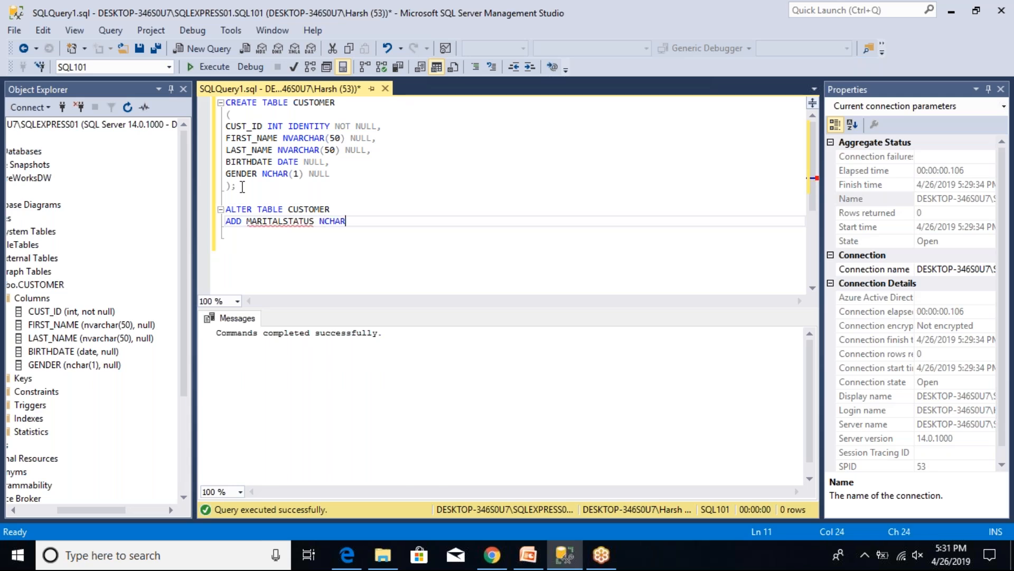
text((1))
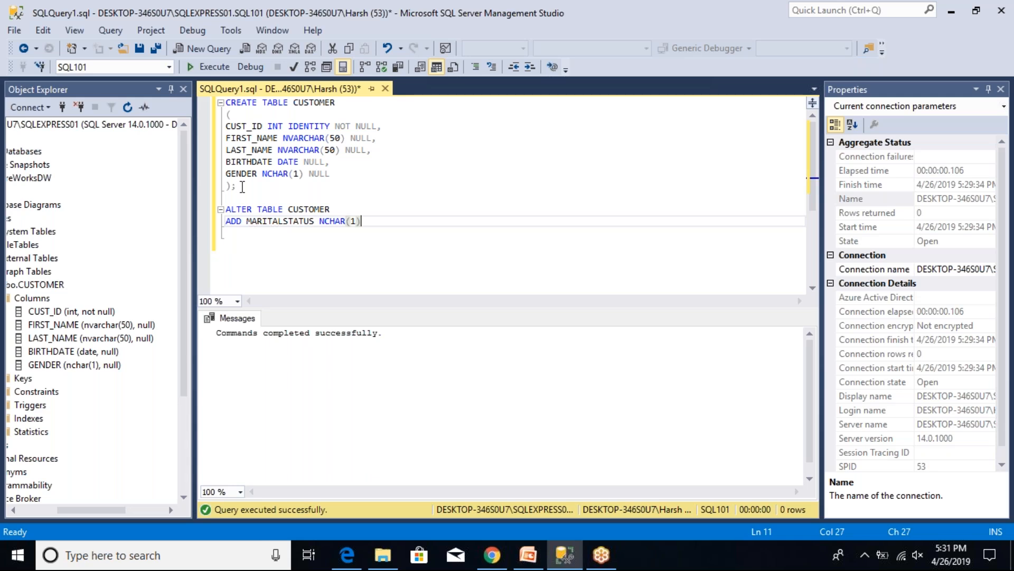
text(NUL)
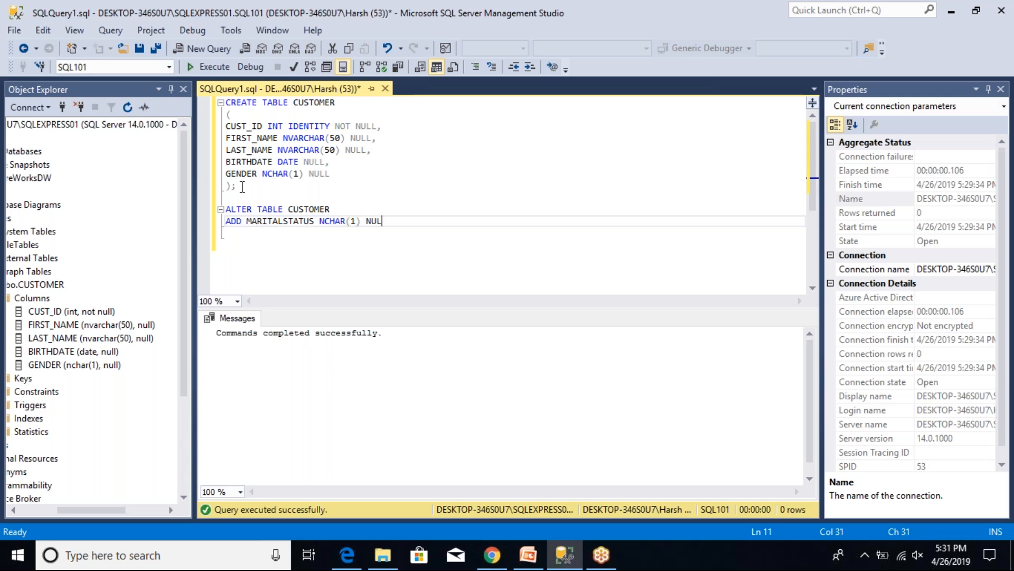
text(L;)
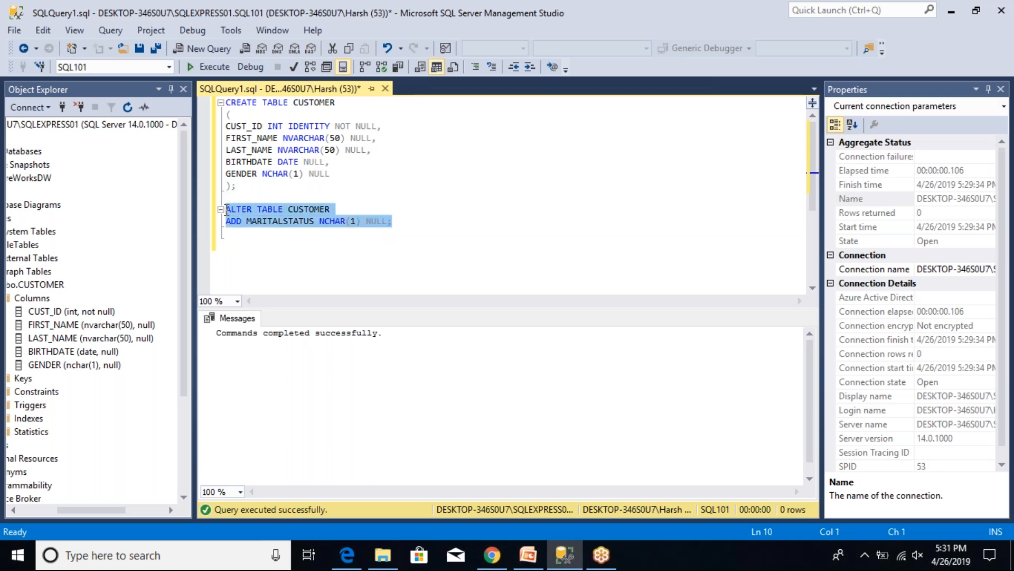
Step: Run the ALTER statement, refresh dbo.CUSTOMER, and confirm the MARITALSTATUS nchar(1) column
click(210, 66)
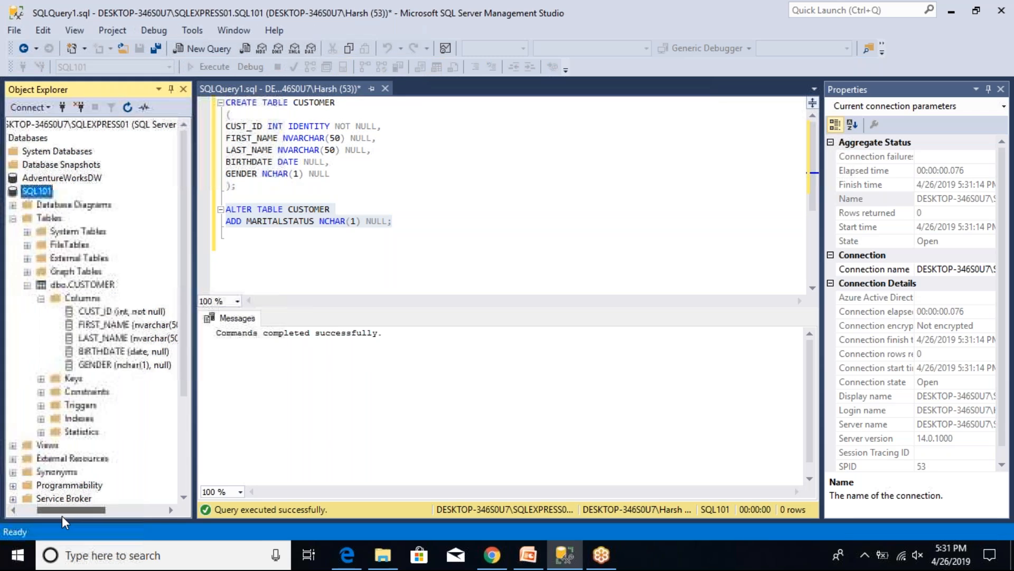
click(88, 284)
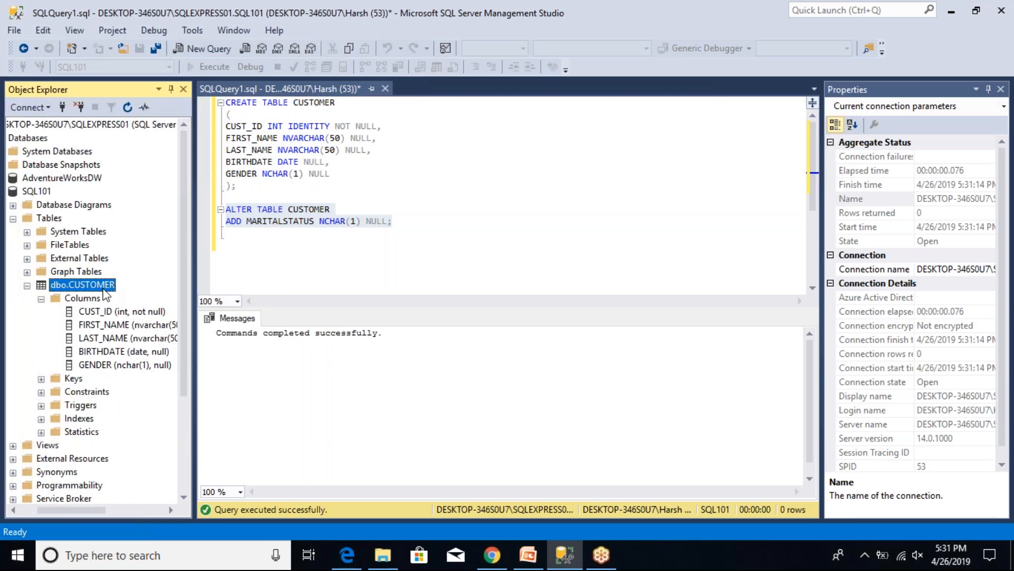
right_click(82, 285)
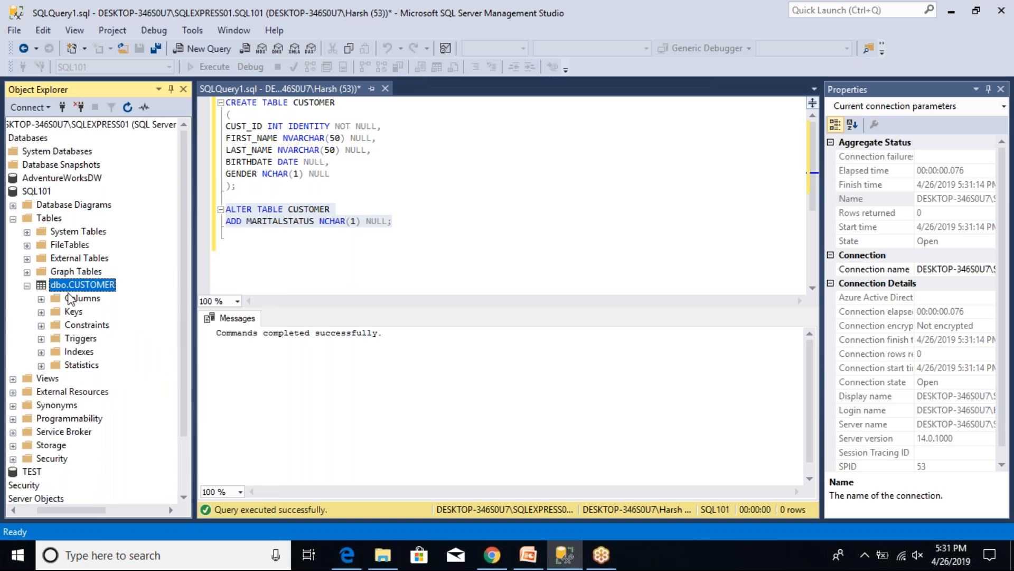
click(41, 297)
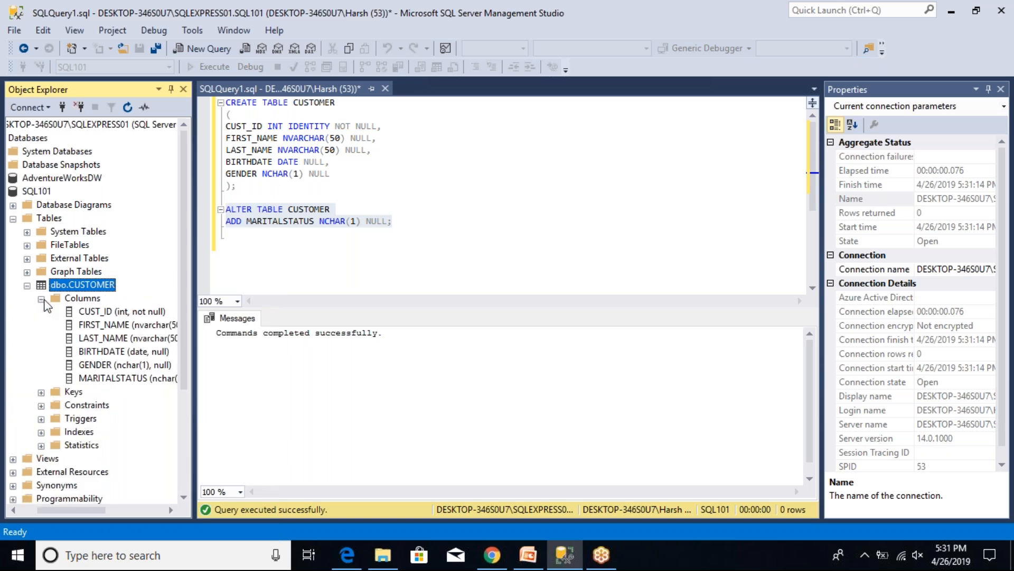
click(127, 378)
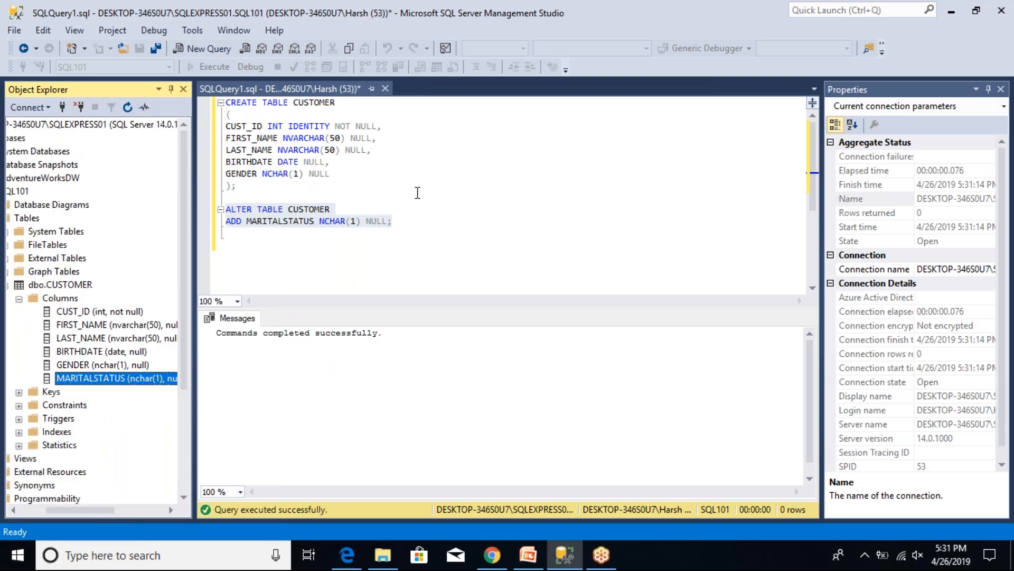
click(392, 221)
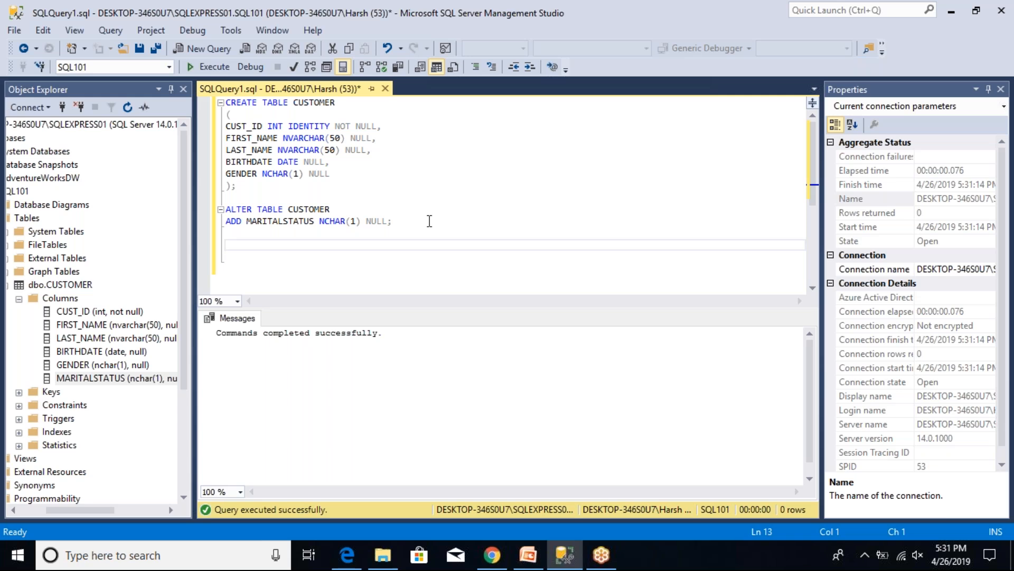
Step: Write and execute ALTER TABLE CUSTOMER ALTER COLUMN FIRST_NAME NVARCHAR(100) NULL
click(226, 244)
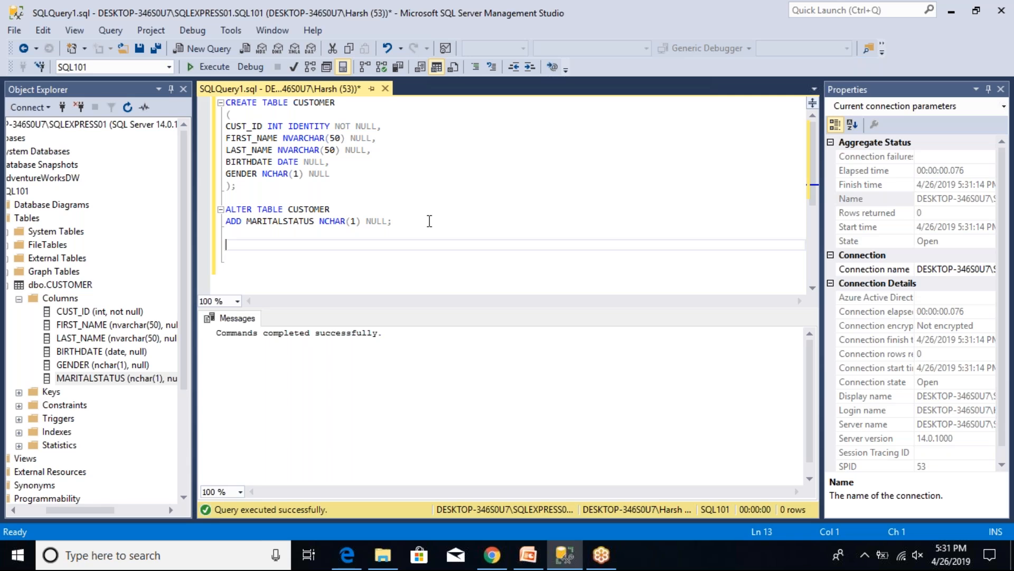
text(ALTER TAB)
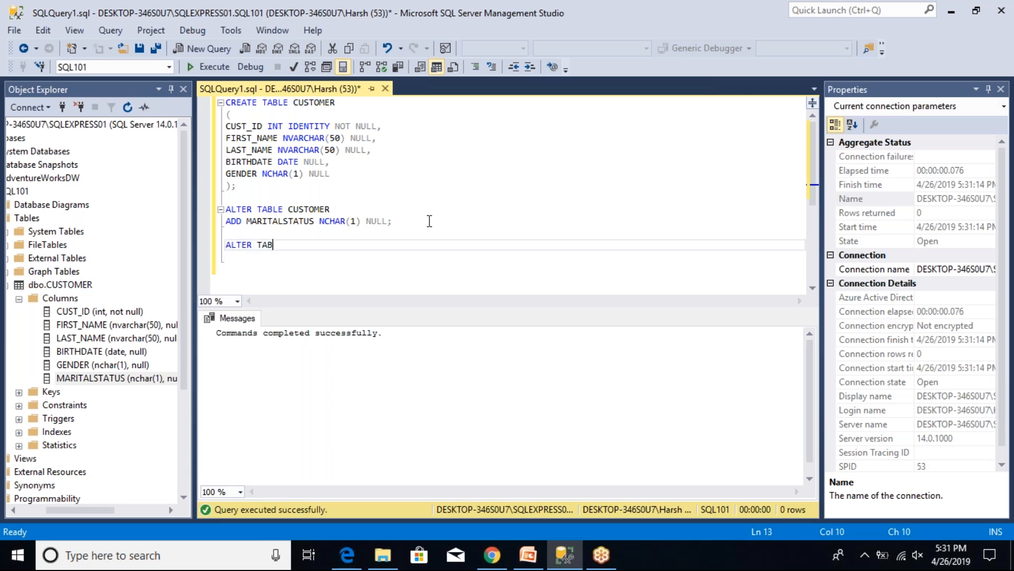
text(LE CUSTOMER)
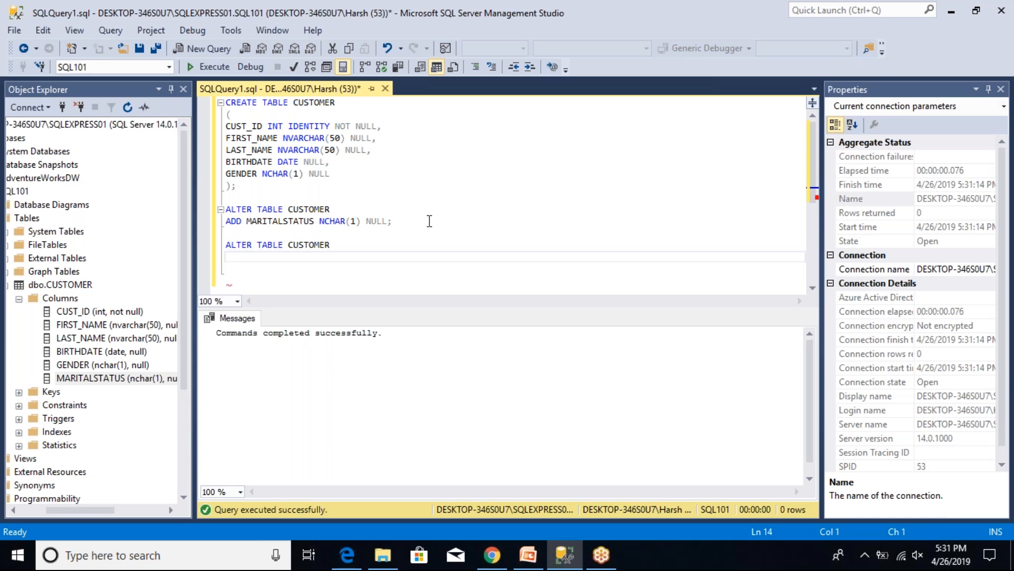
text(AL)
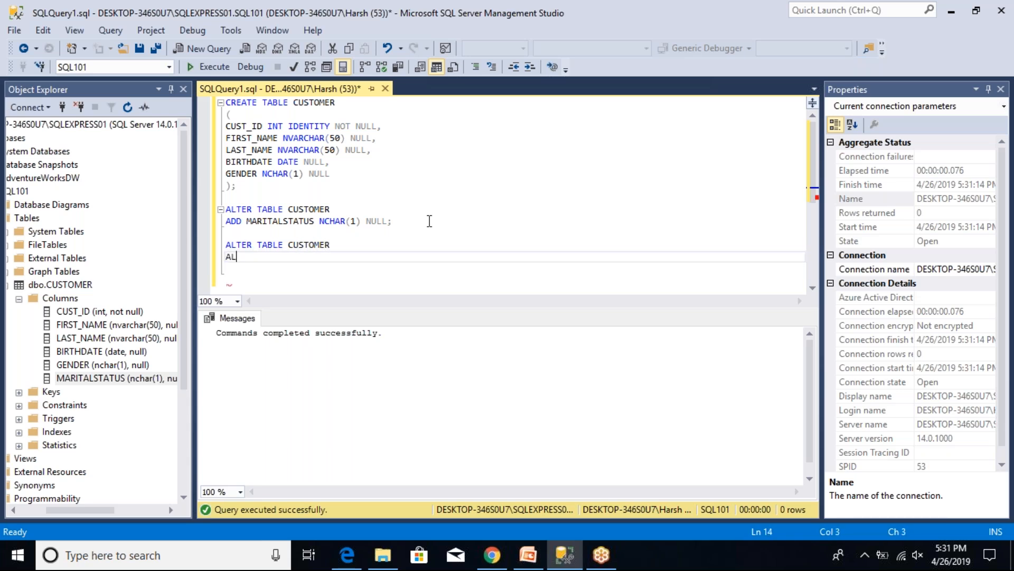
text(TER COLUMN)
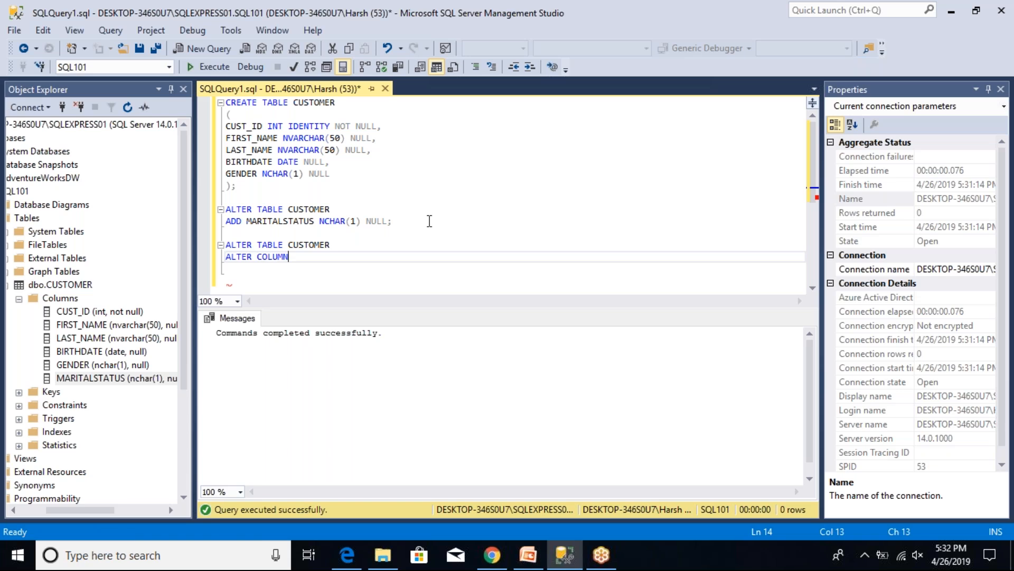
text(FIR)
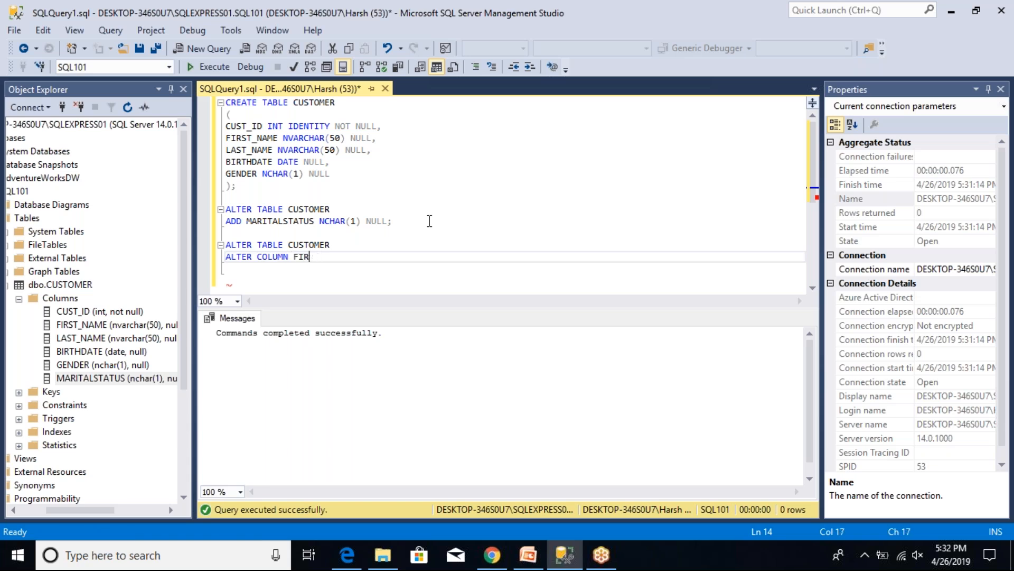
text(ST_NAME)
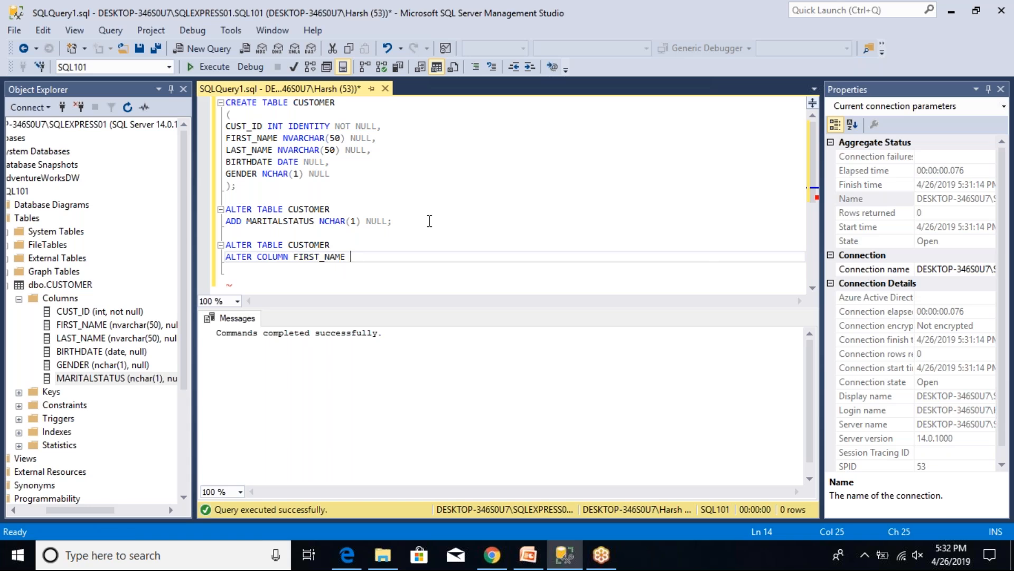
text(NVARCHAR)
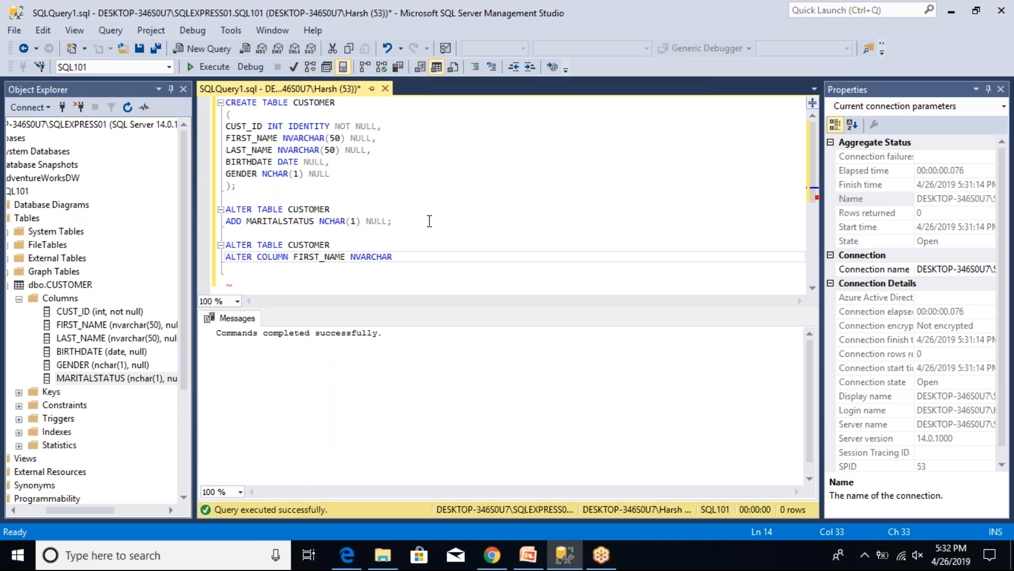
text((100))
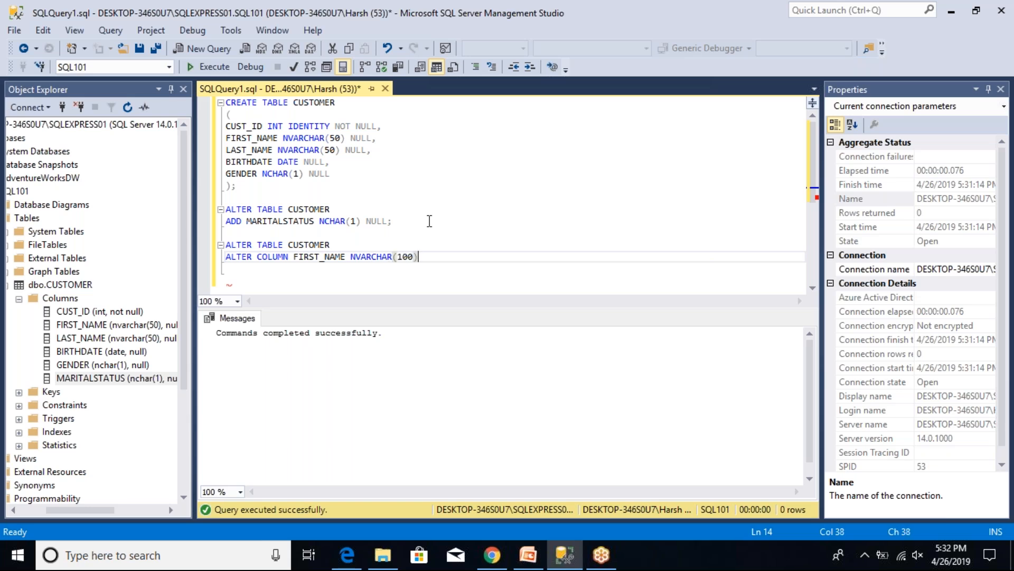
text(NULL;)
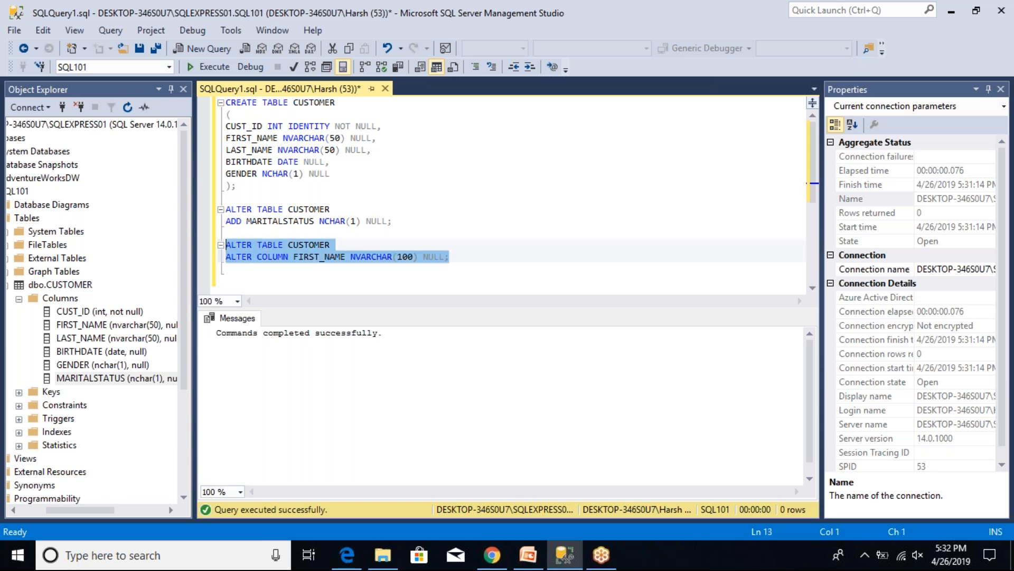
click(207, 67)
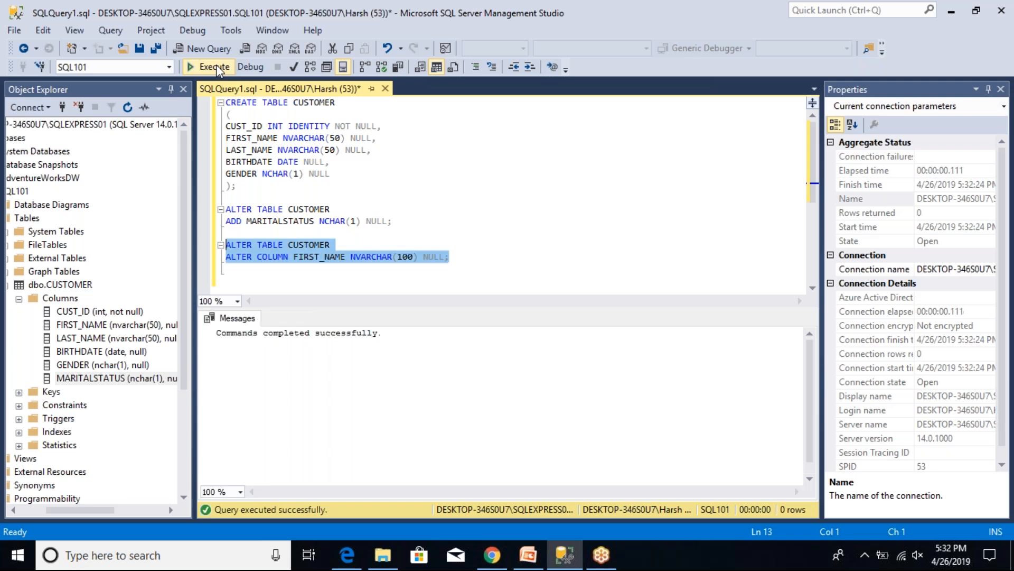
mouse_move(86, 423)
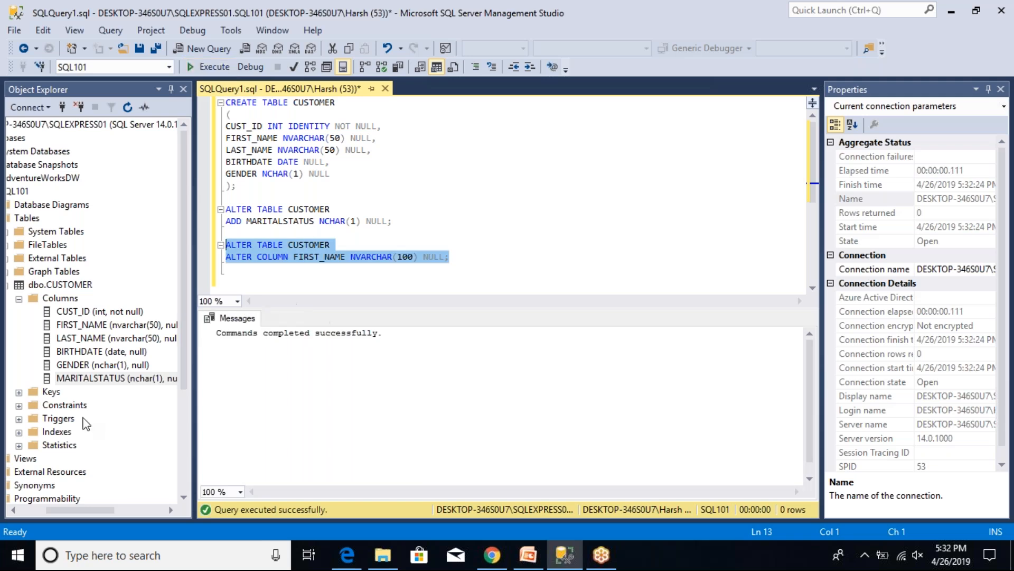
Step: Refresh dbo.CUSTOMER and expand Columns to show FIRST_NAME as nvarchar(100), null
click(60, 285)
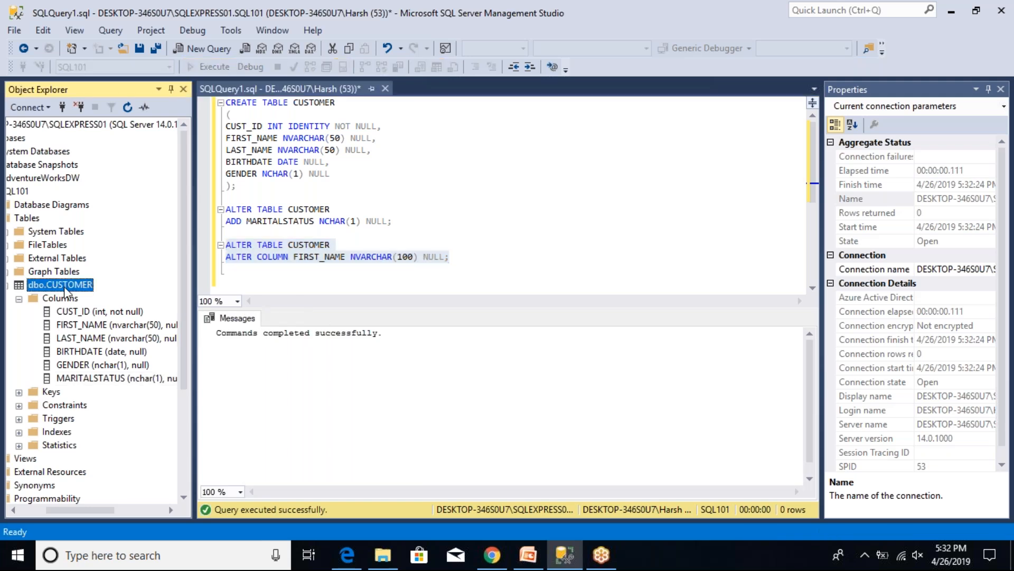
right_click(60, 285)
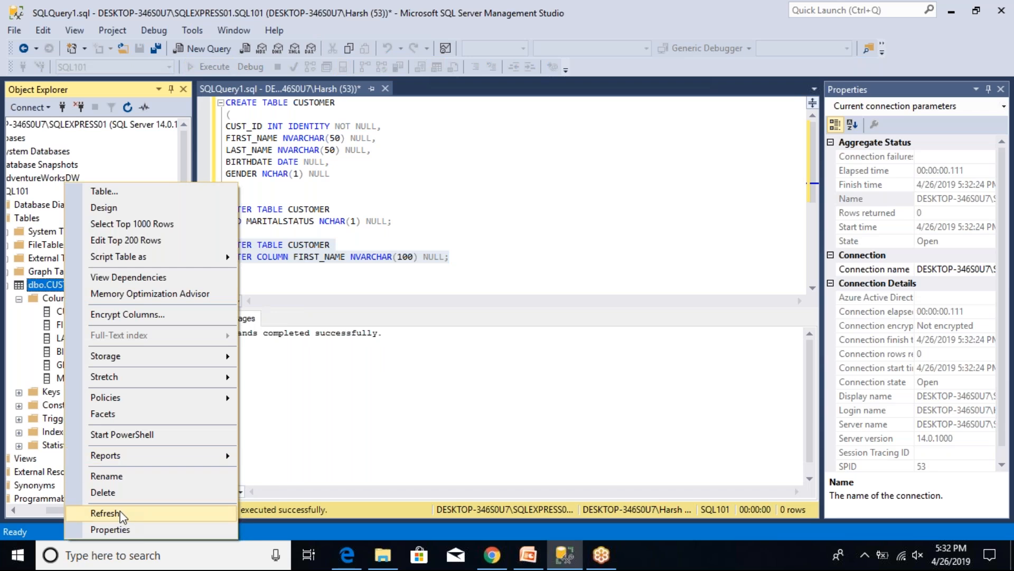
click(105, 513)
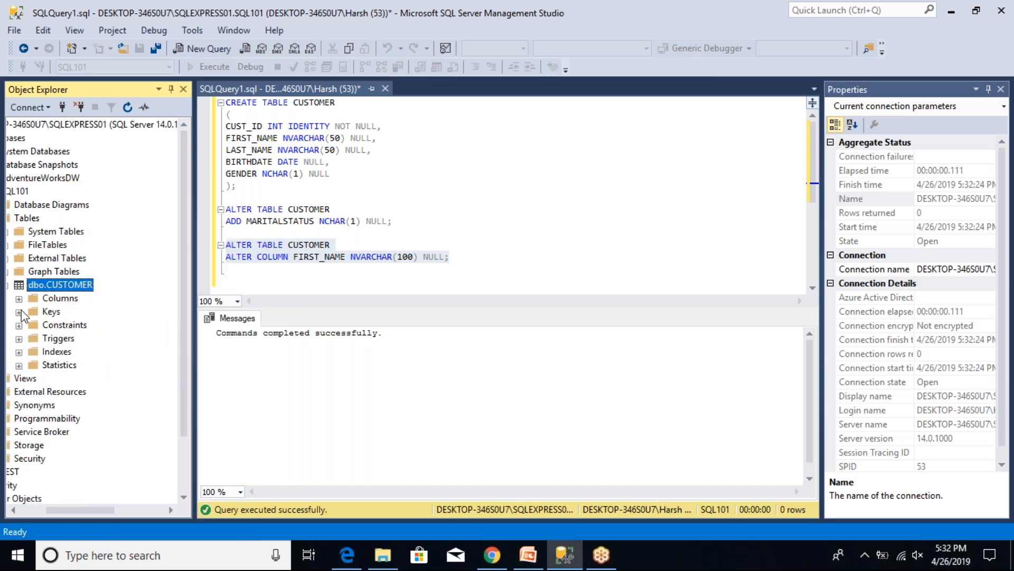
click(20, 298)
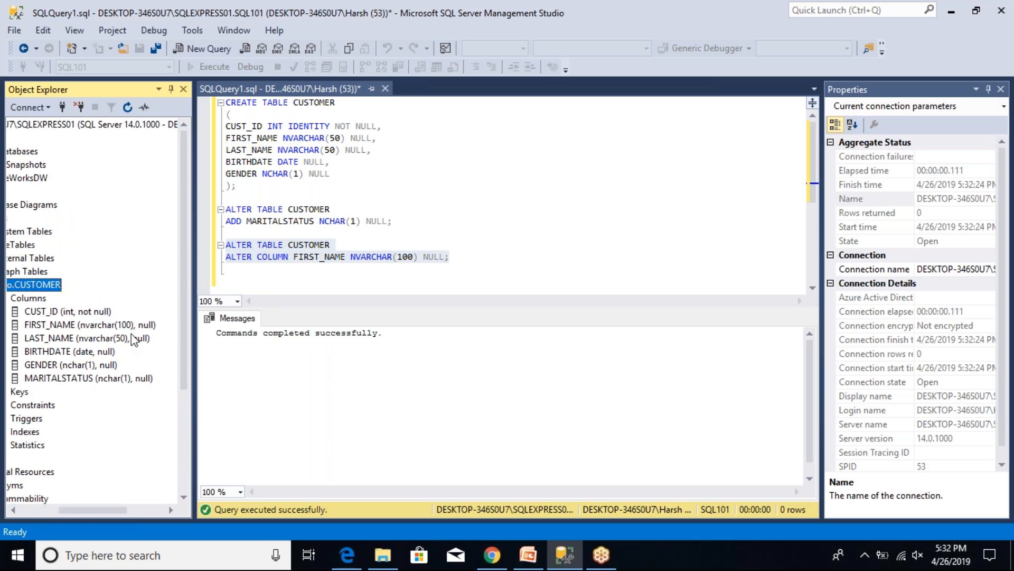
mouse_move(133, 340)
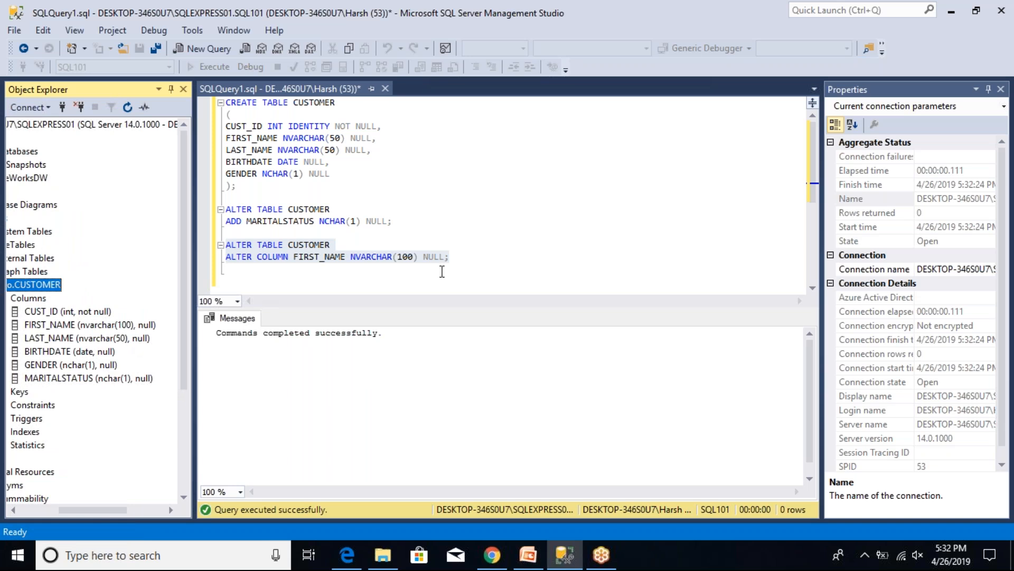
click(451, 256)
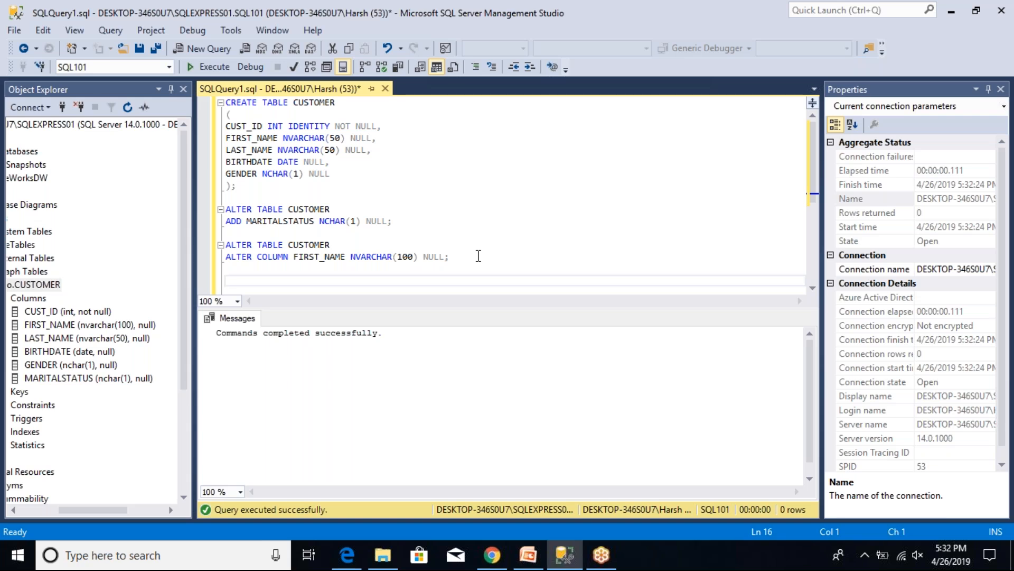
Step: Write and execute ALTER TABLE CUSTOMER DROP COLUMN GENDER;
text(ALTER)
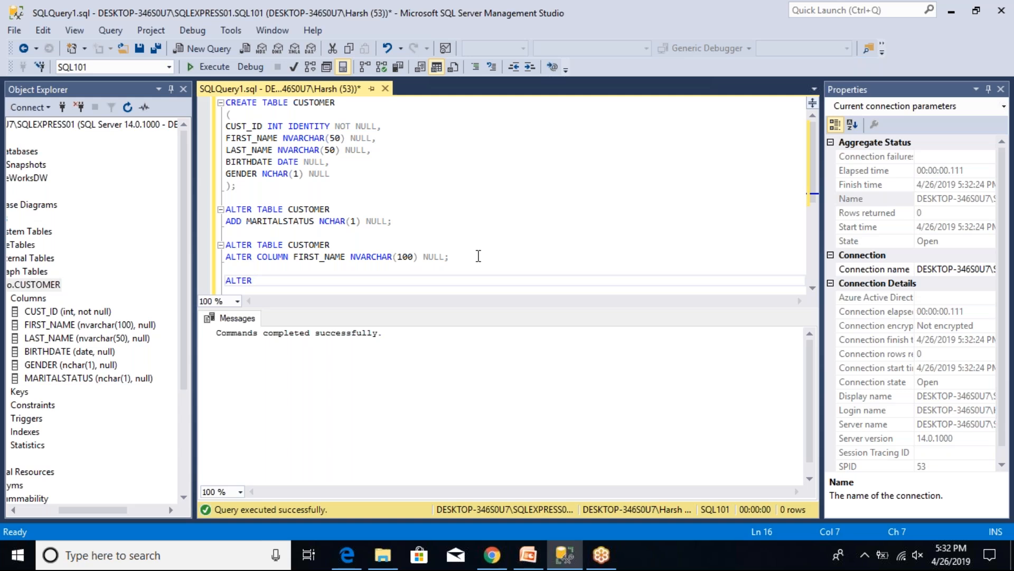
text(TABLE CUSTOMER)
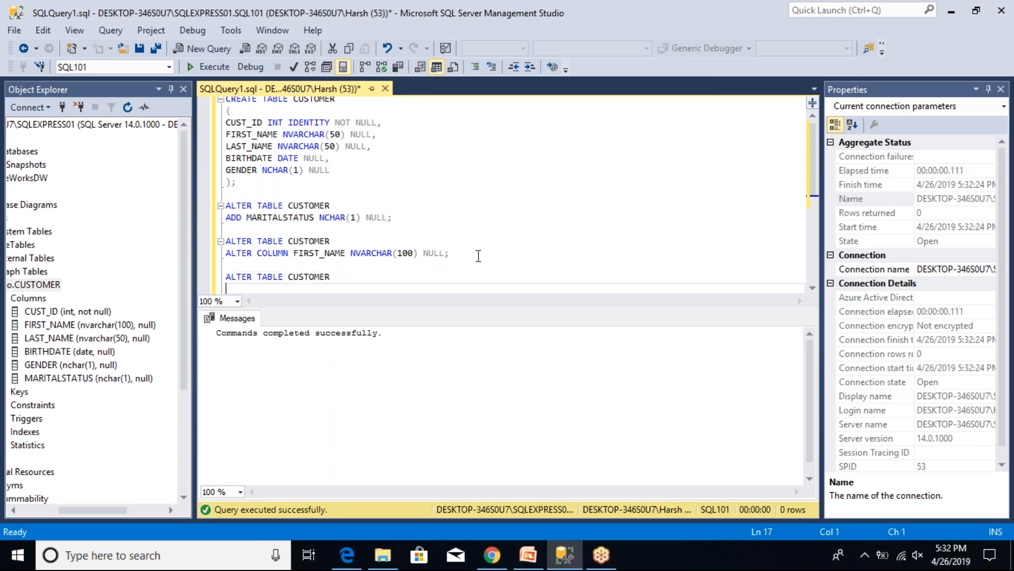
text(DROP COL)
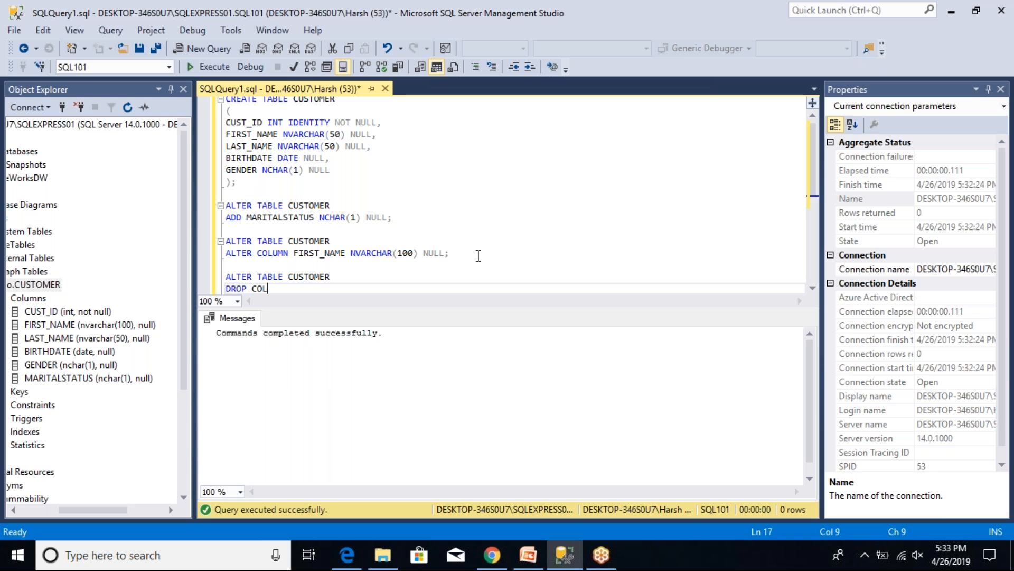
text(UMN)
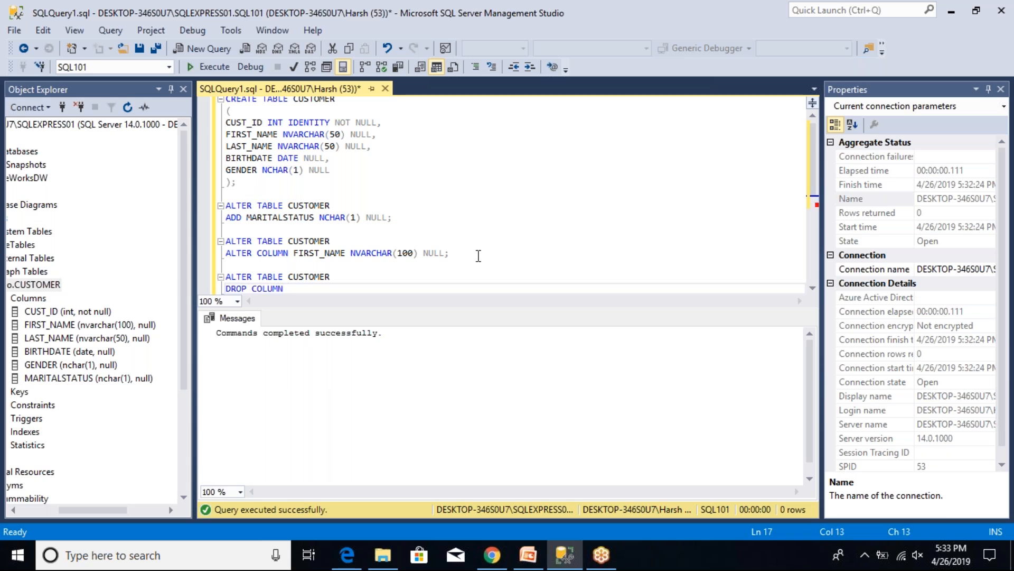
text(GEND)
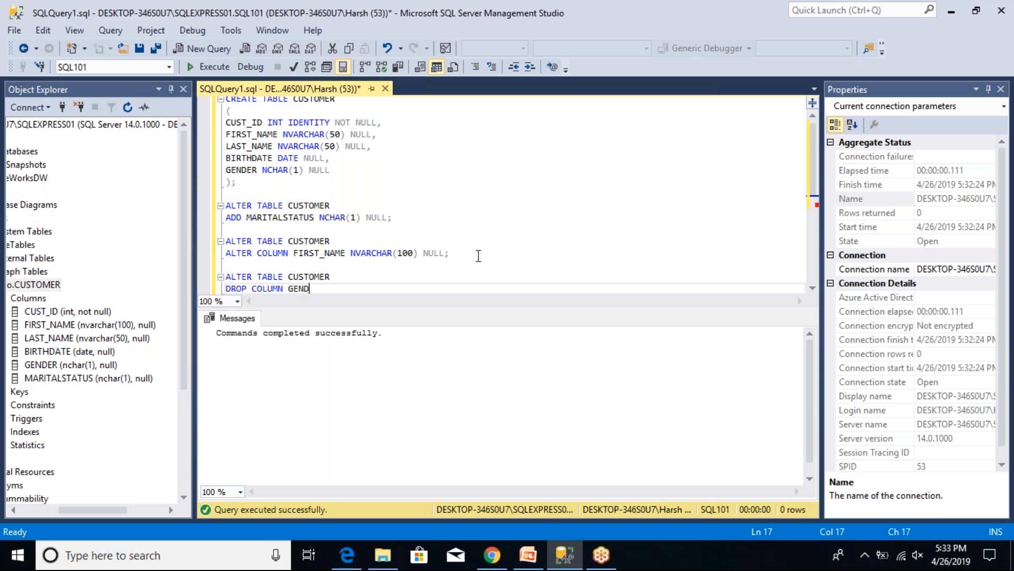
text(ER;)
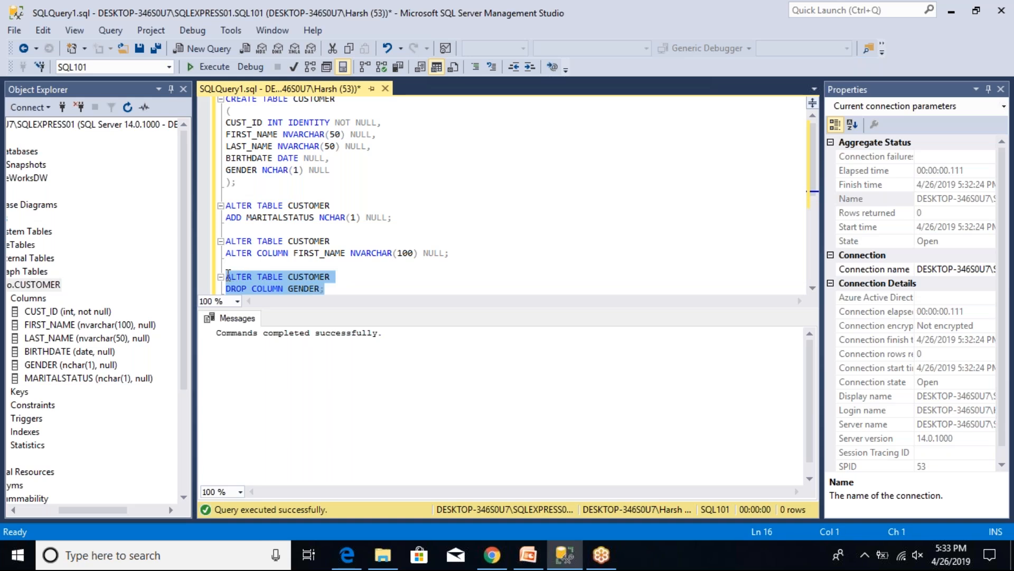
click(209, 67)
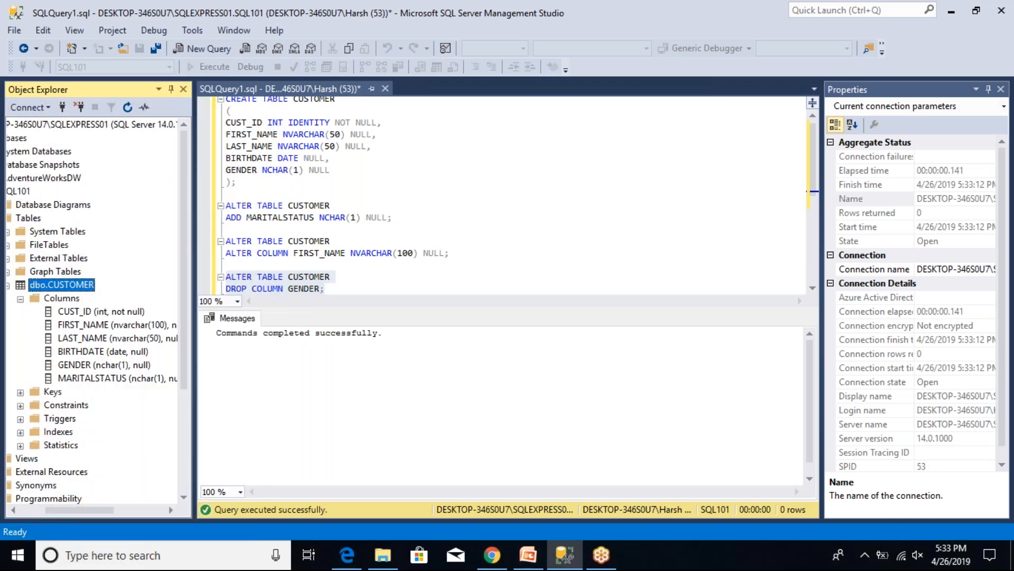
Step: Refresh and re-expand CUSTOMER's Columns folder to confirm GENDER is gone
click(20, 298)
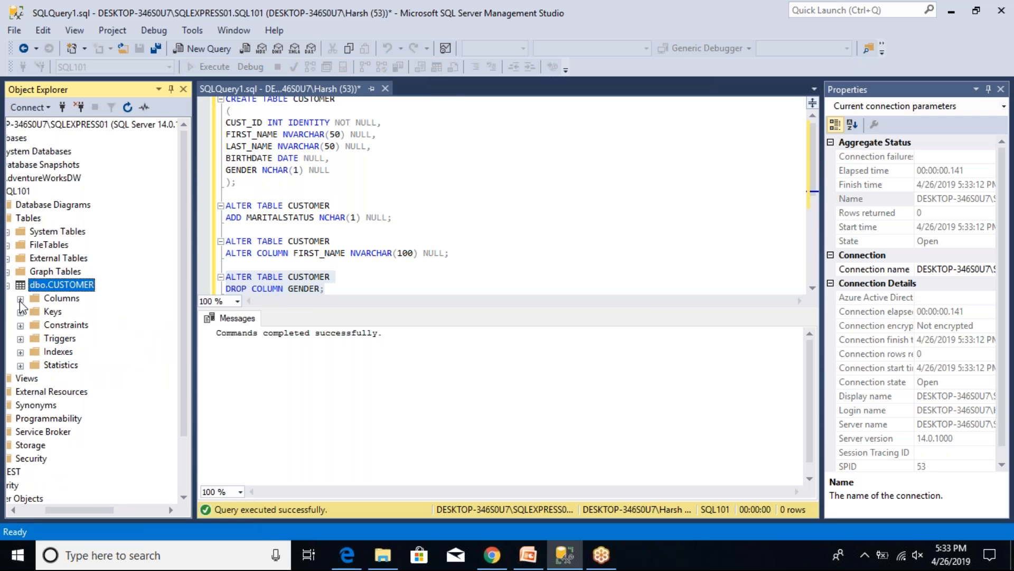
click(20, 298)
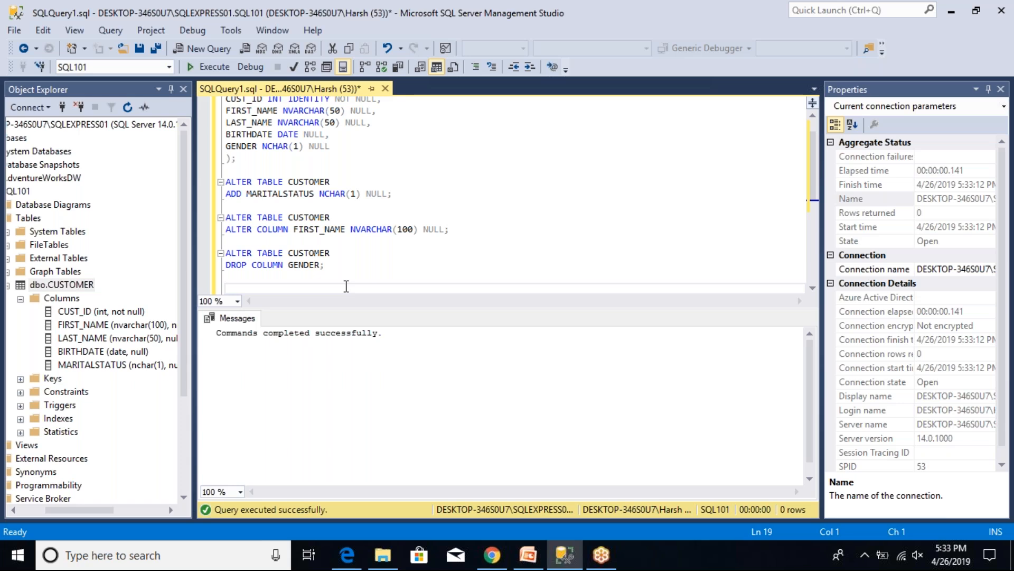
Step: Execute DROP TABLE CUSTOMER; and refresh SQL101's Tables folder to confirm its removal
text(DROP TABLE CUST)
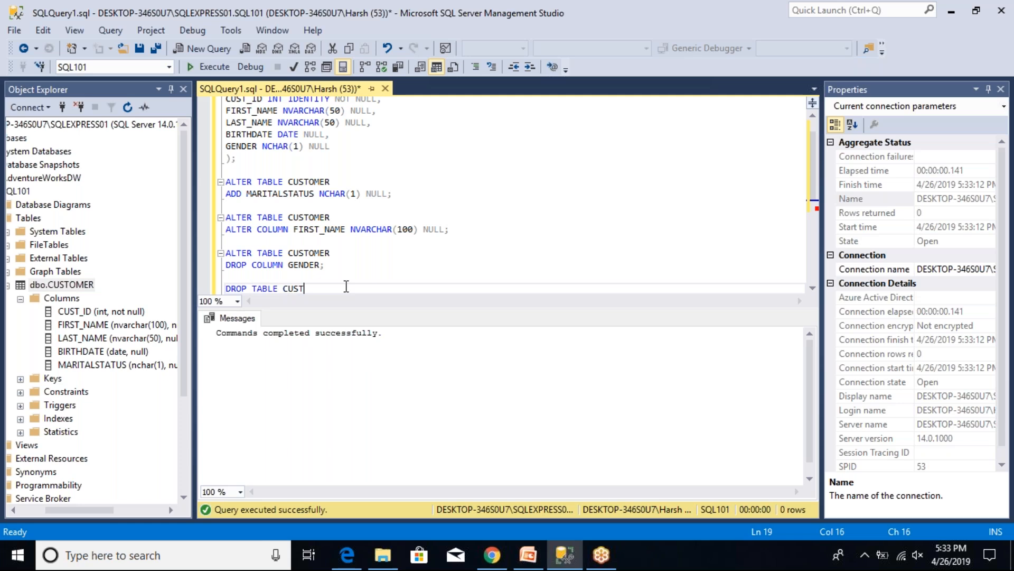
text(OMER)
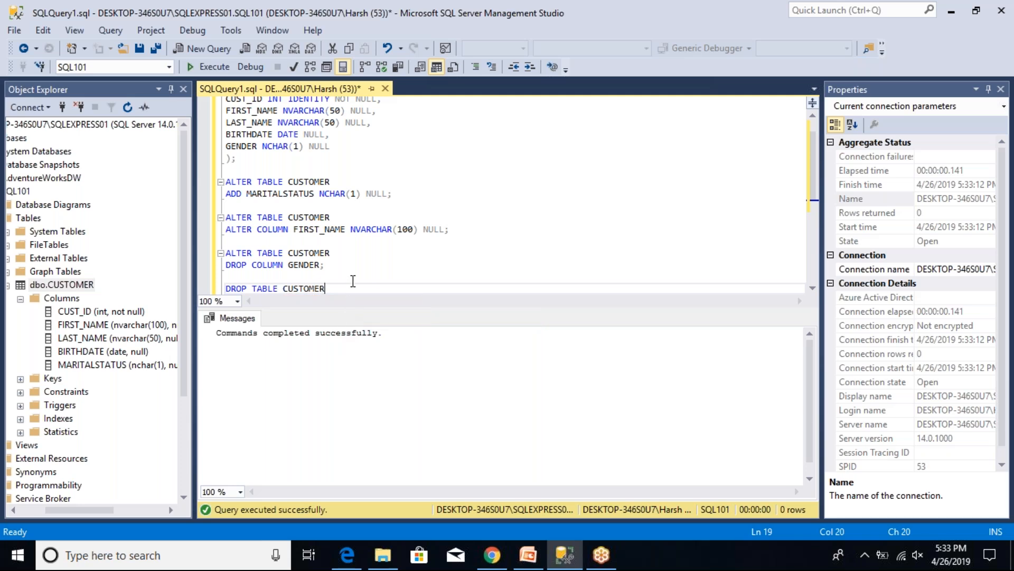
text(;)
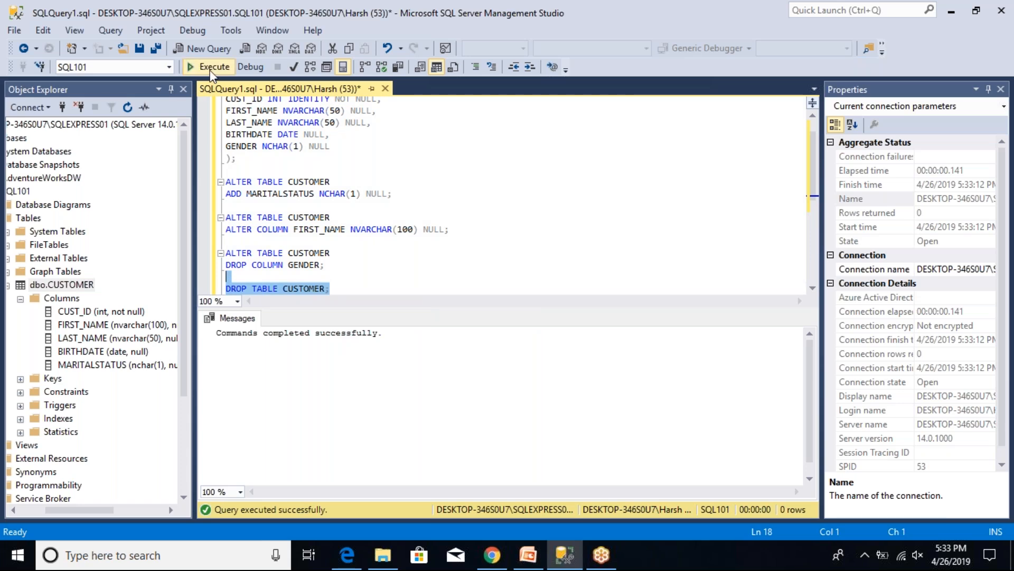
click(213, 67)
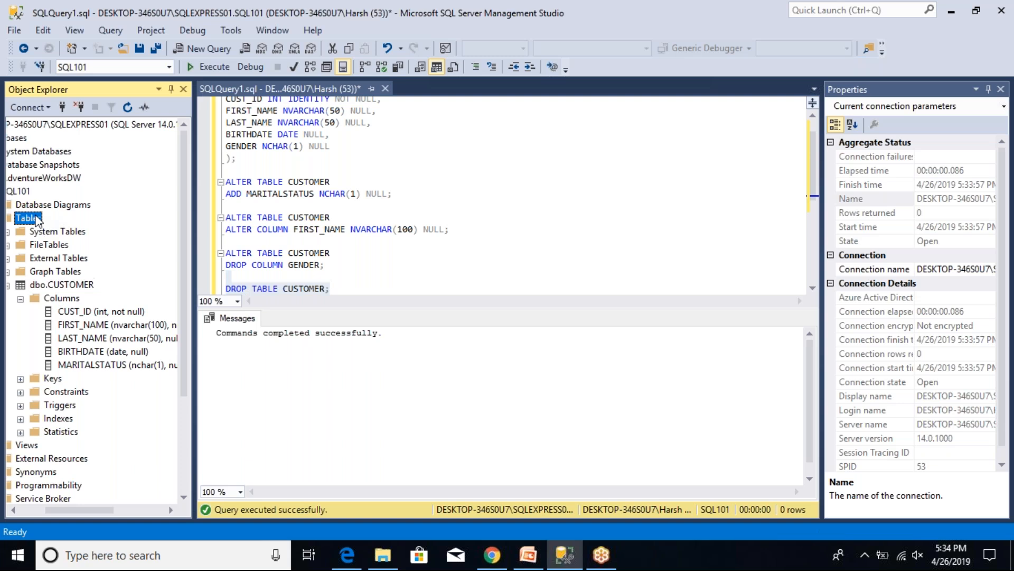
right_click(28, 217)
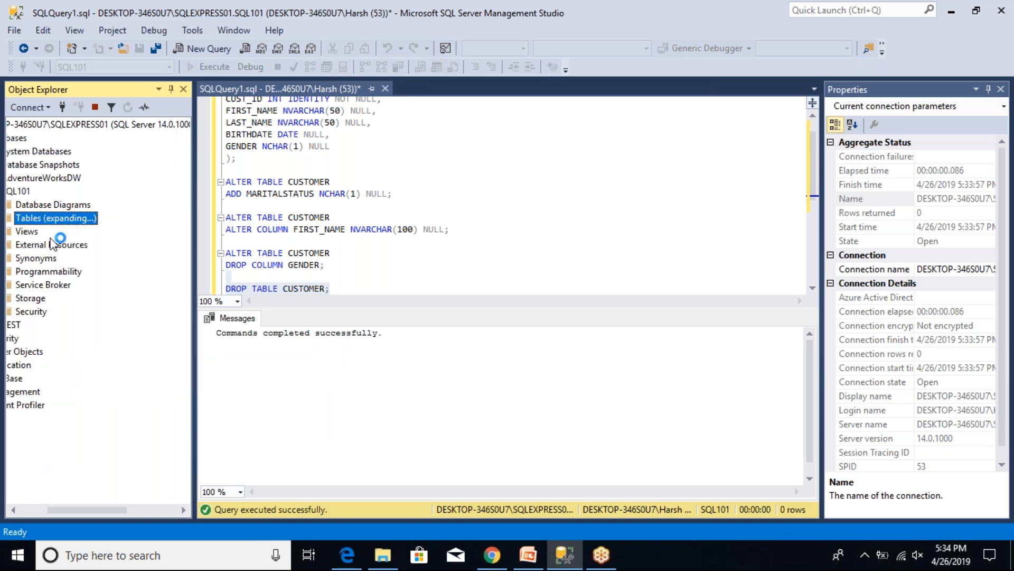
click(28, 217)
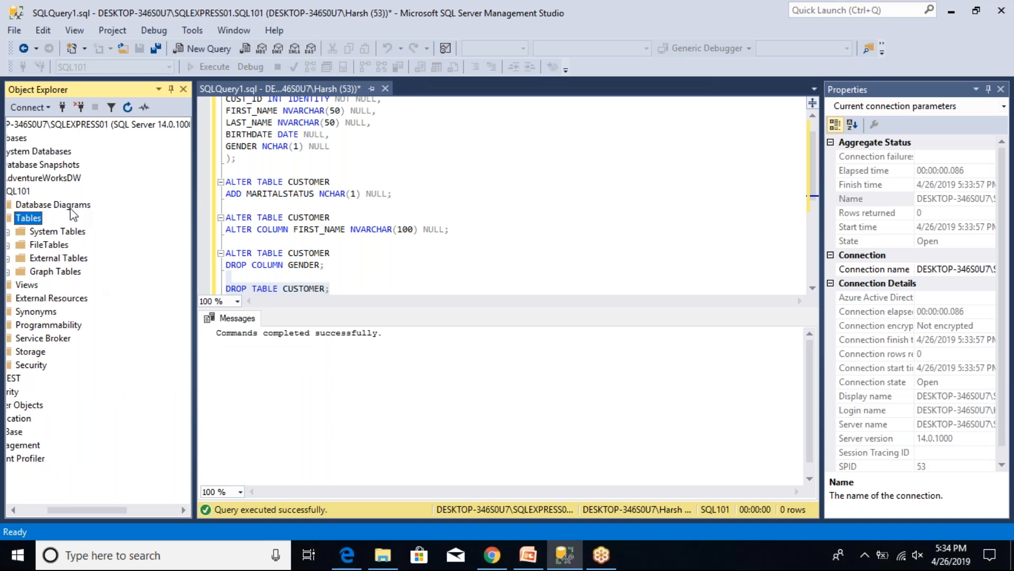
mouse_move(602, 241)
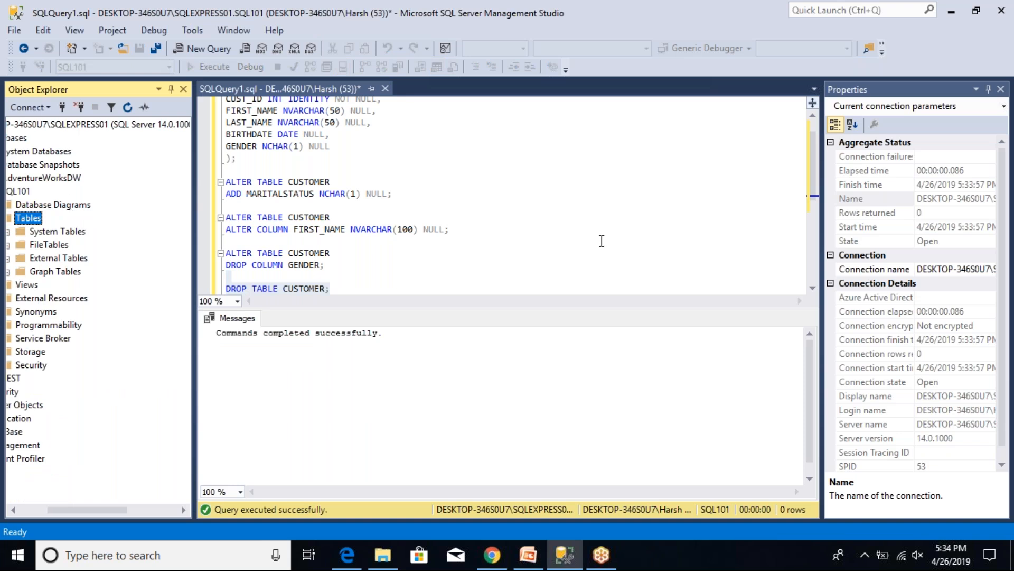